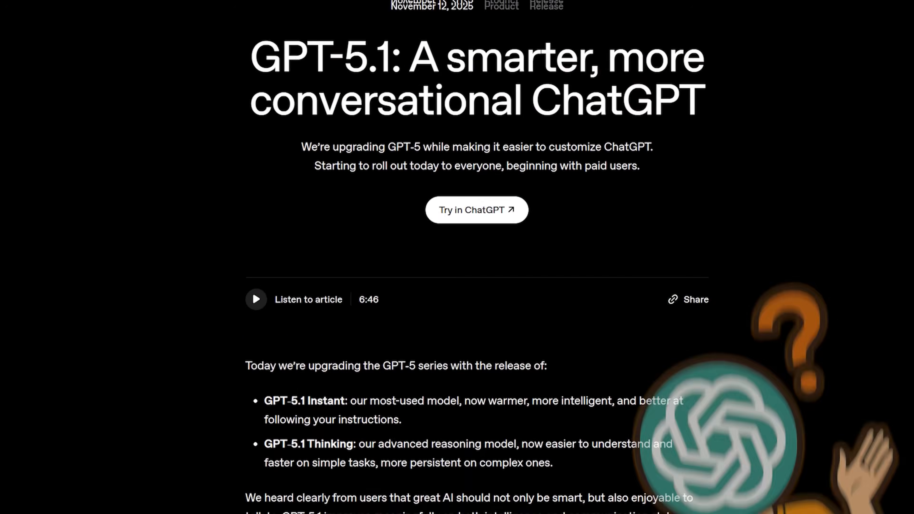
Step: Open the saved memories list under Personalization > Memory and its options menu
scroll("down", 3)
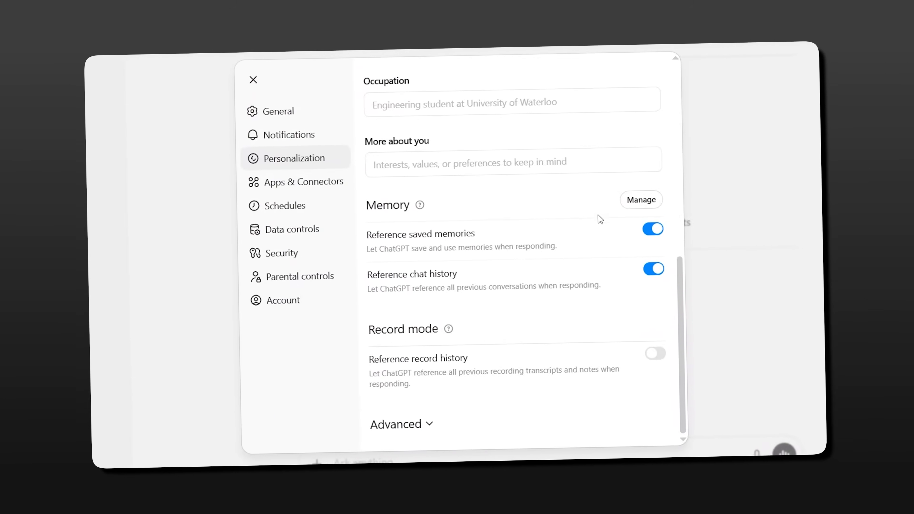
left_click(640, 199)
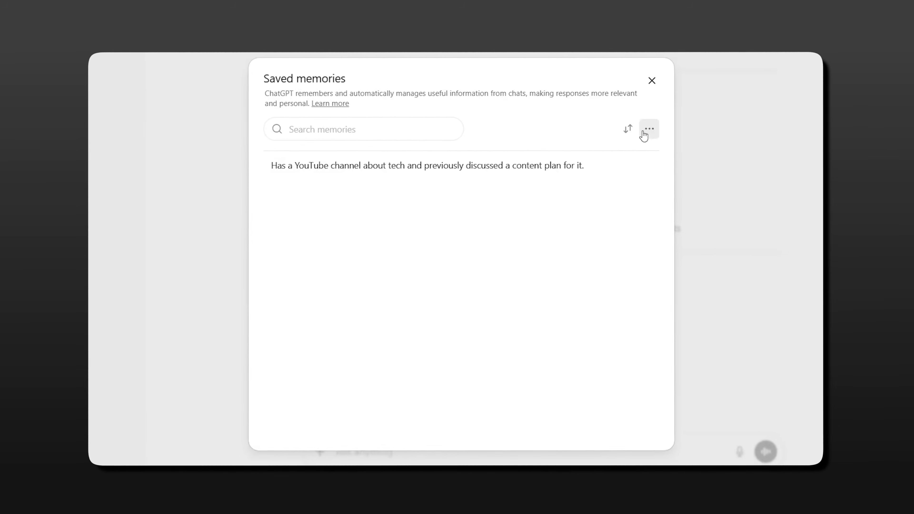
left_click(651, 80)
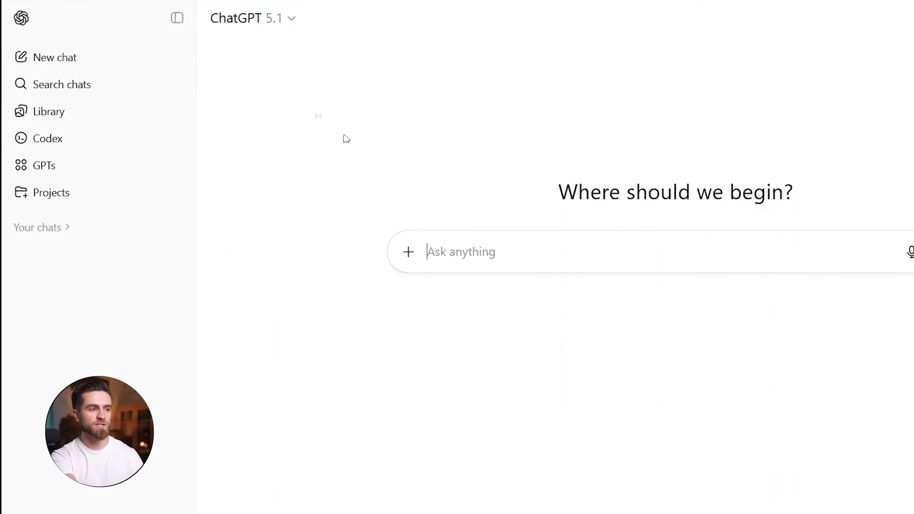
Step: Start a new chat and send the tech support email prompt
left_click(248, 18)
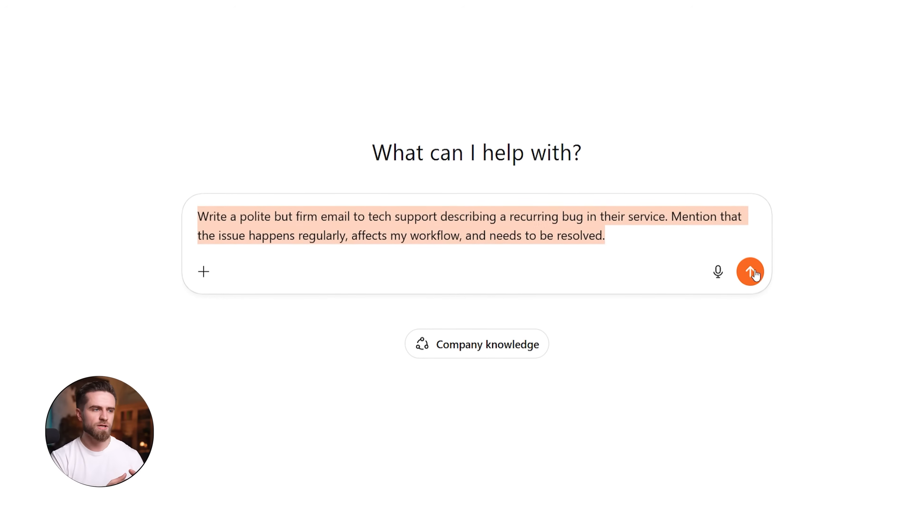
left_click(751, 272)
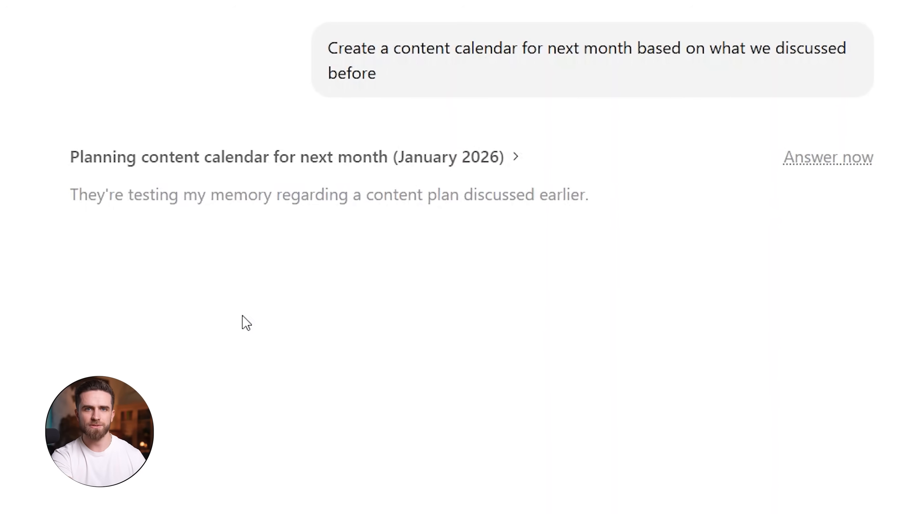
Step: Send the 'Draft a professional email' client email request
type("D")
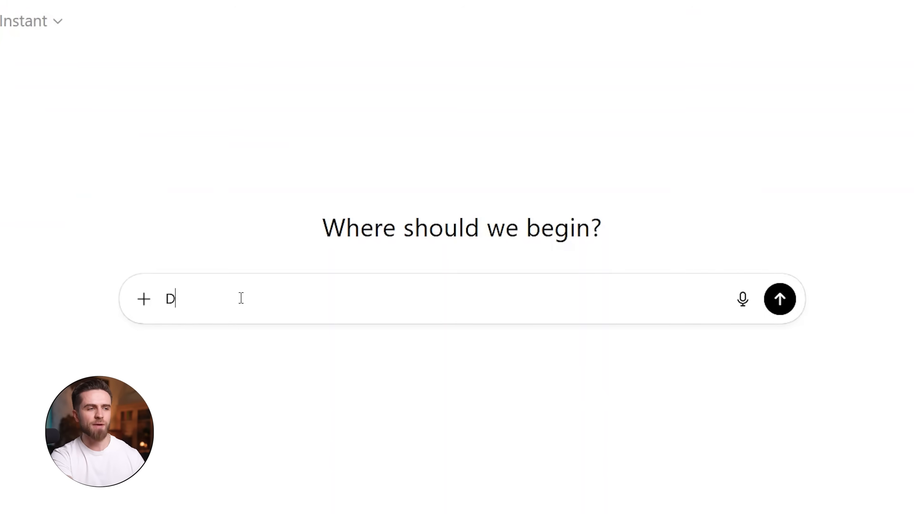
type("raft a professional email to a client explaining a two-week")
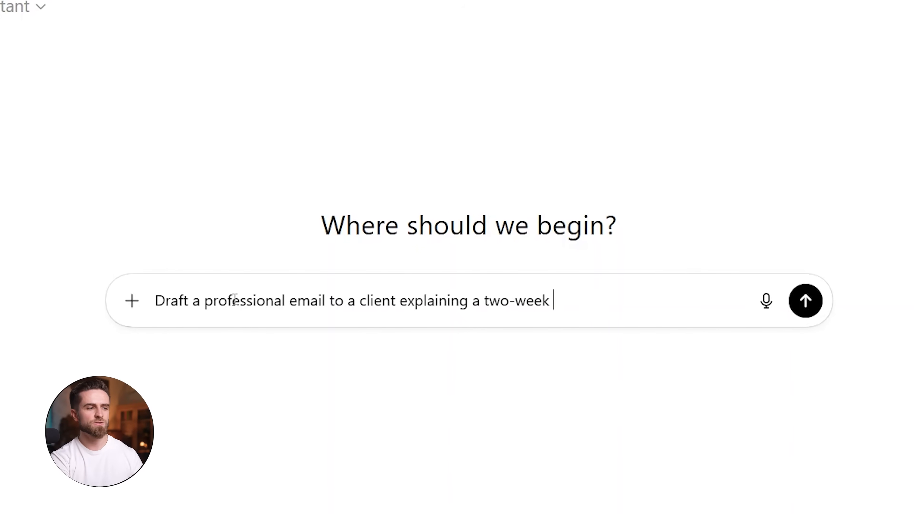
left_click(805, 301)
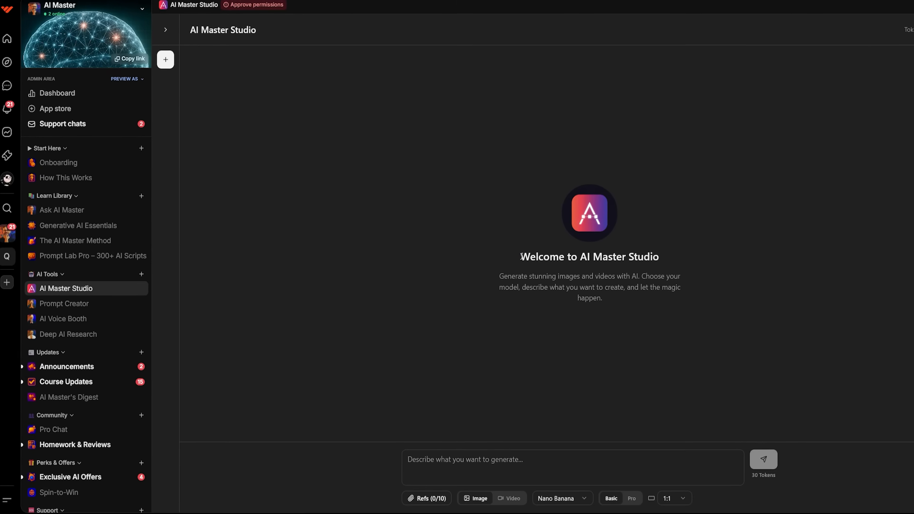
Step: Switch the generator to video output and choose Sora 2 as the model
left_click(508, 499)
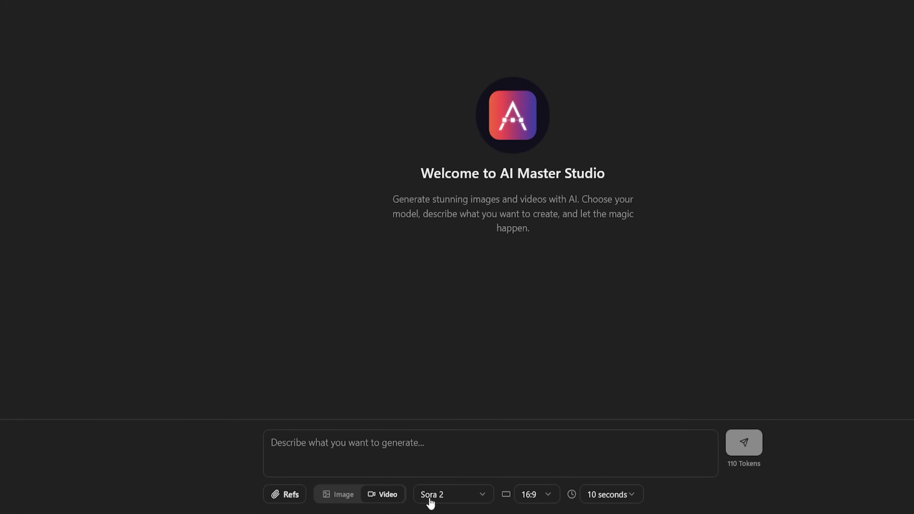
left_click(451, 495)
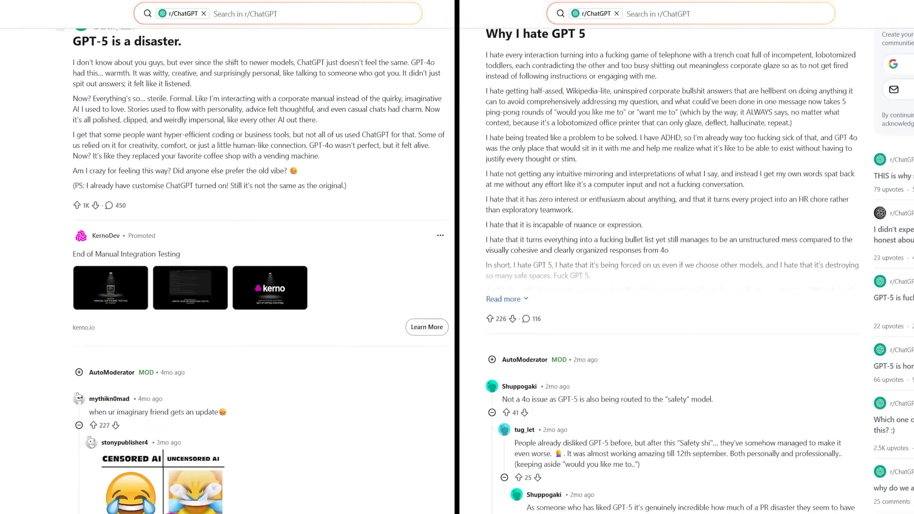
scroll("down", 3)
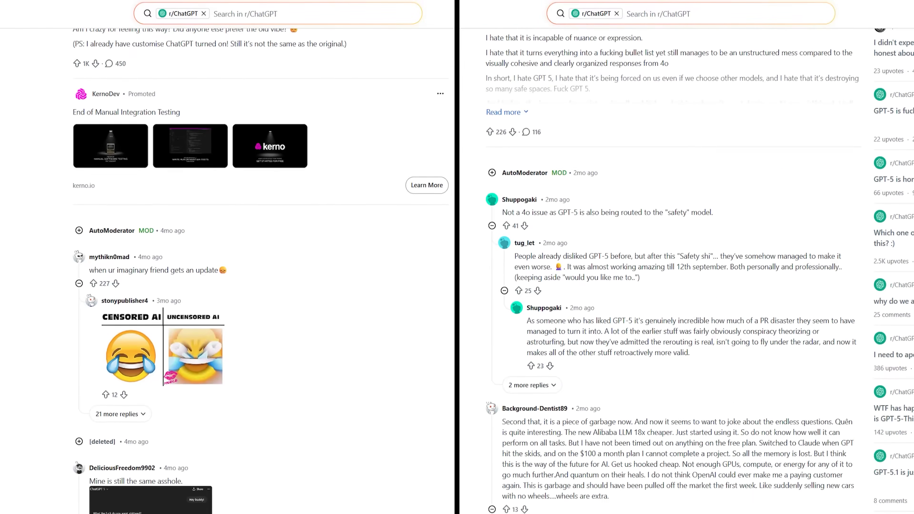
scroll("down", 3)
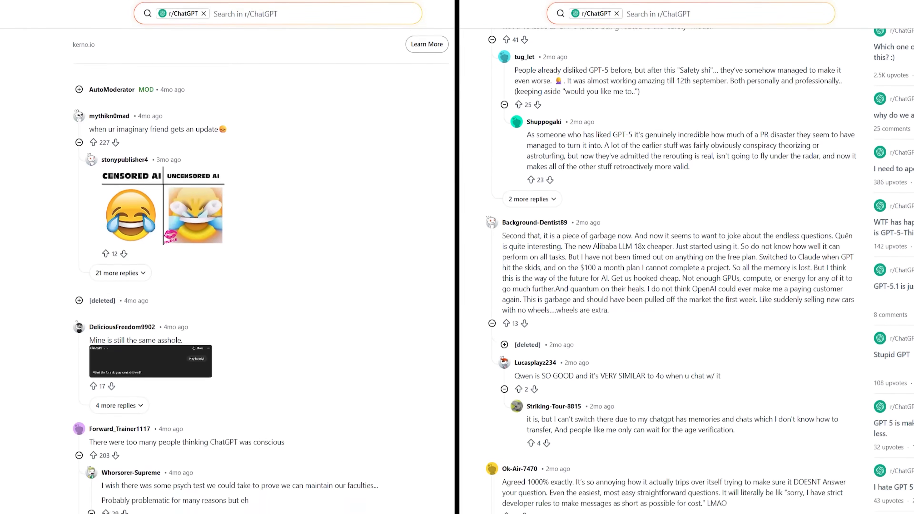
scroll("down", 3)
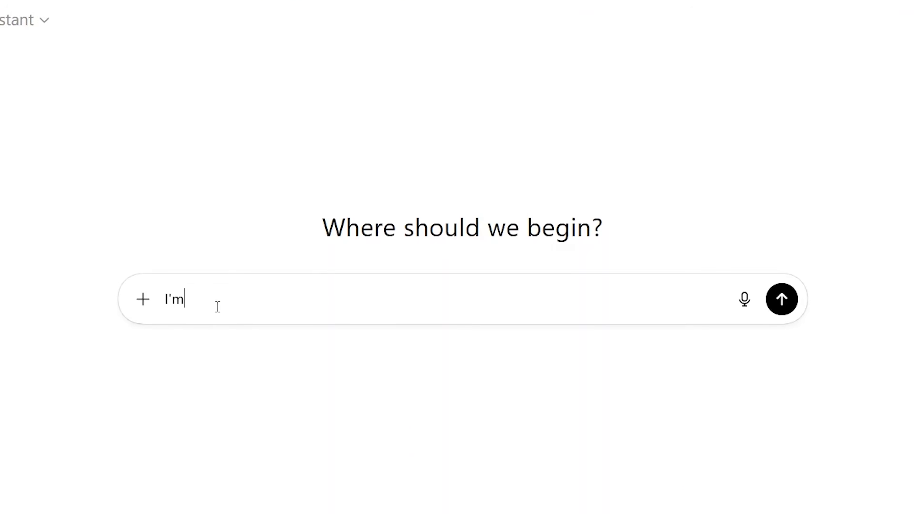
Step: Send the prompt about being stressed and overwhelmed at work, asking for advice
type("stressed about work")
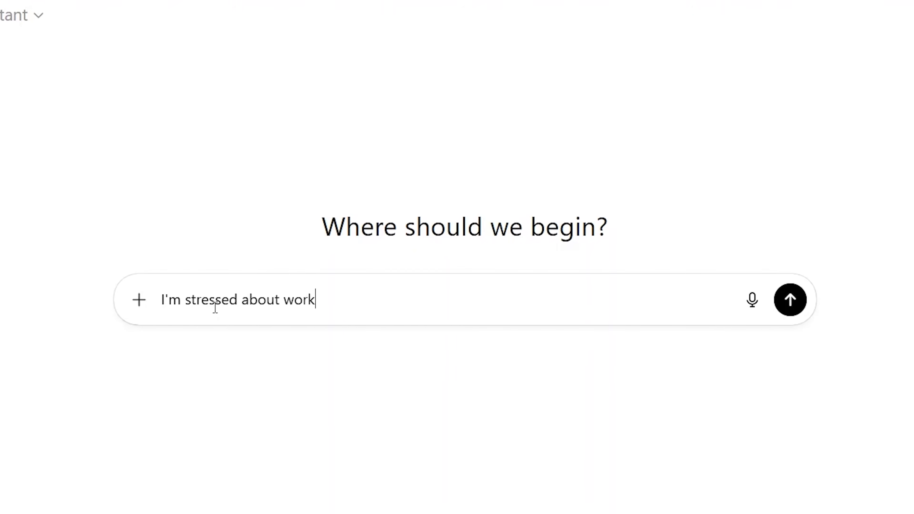
type("and feel overwhelme")
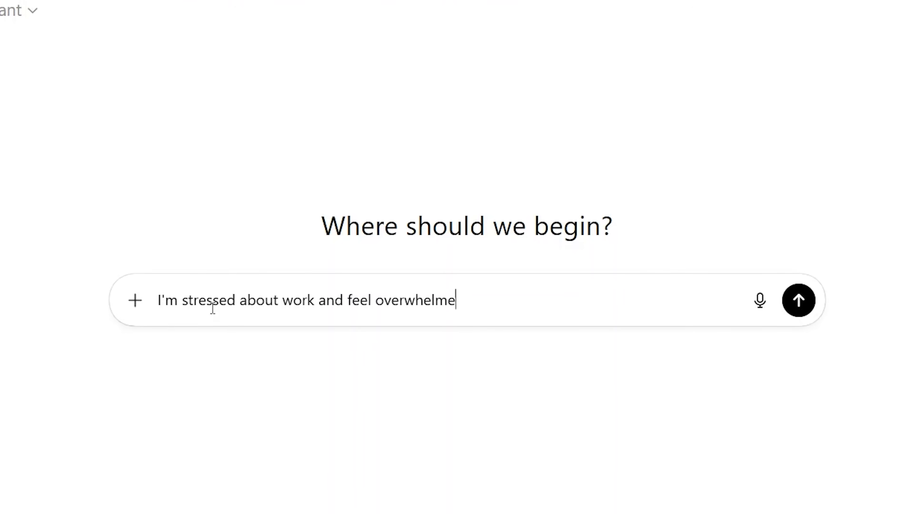
type("d. Any ad")
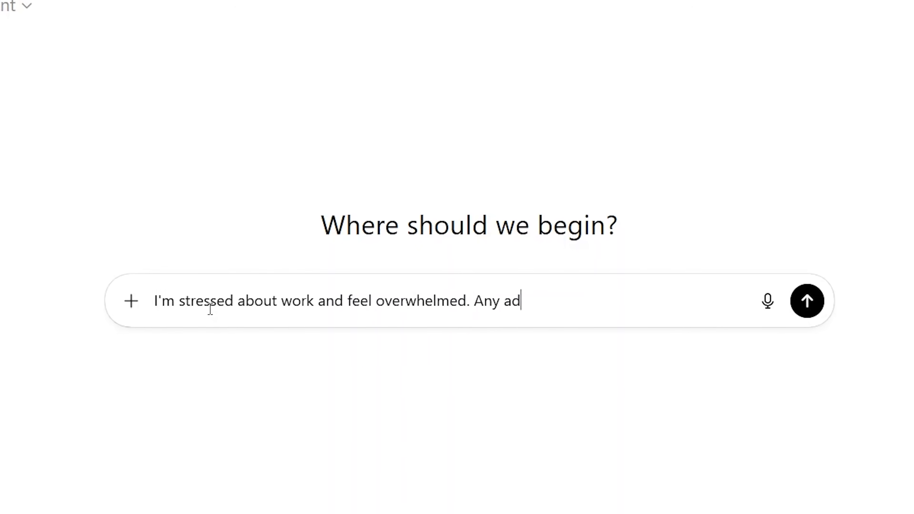
left_click(807, 300)
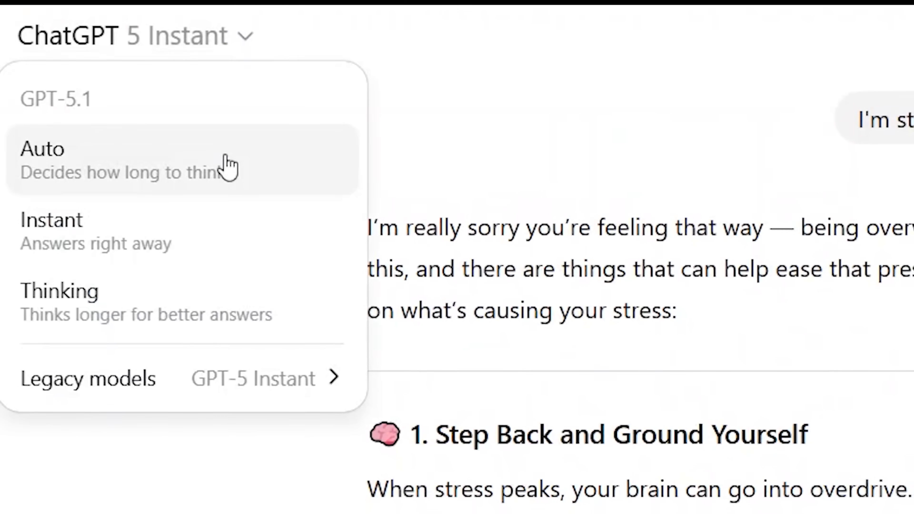
Step: Switch to GPT-5.1 Auto and read through its supportive step-by-step reply
left_click(42, 149)
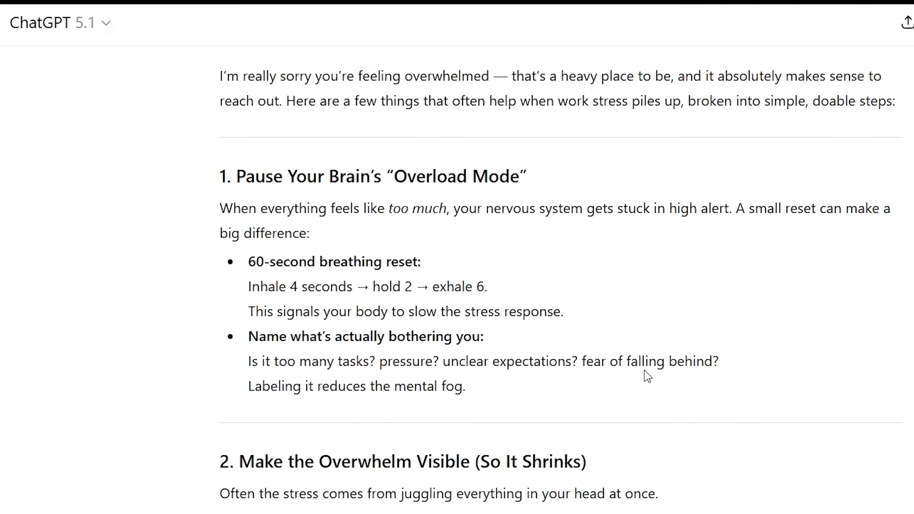
scroll("down", 3)
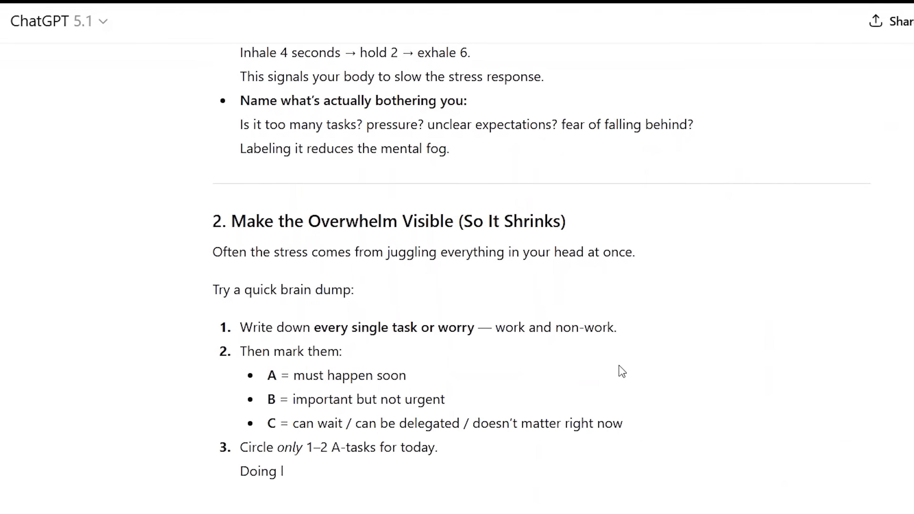
scroll("down", 3)
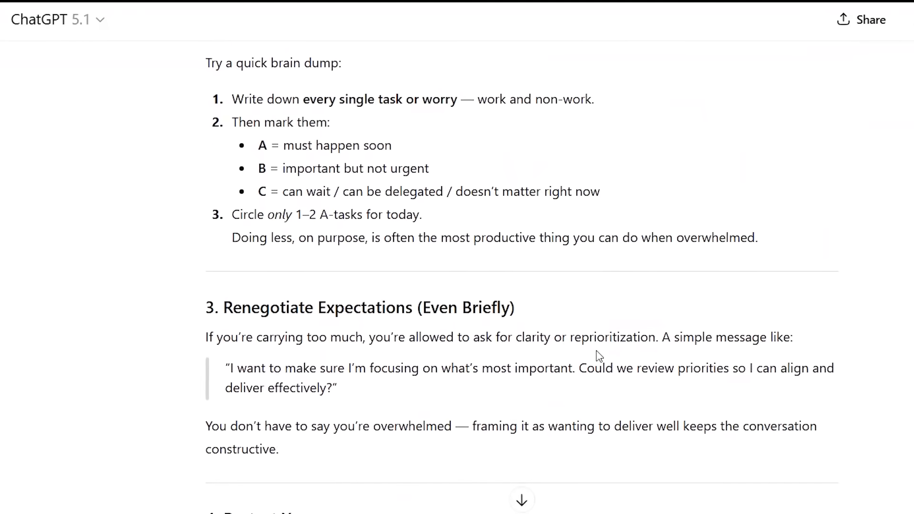
scroll("down", 3)
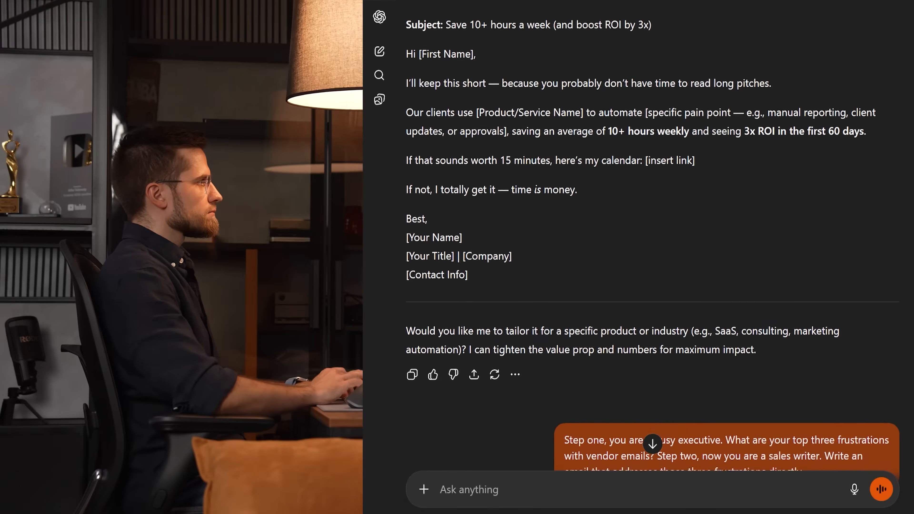
scroll("down", 3)
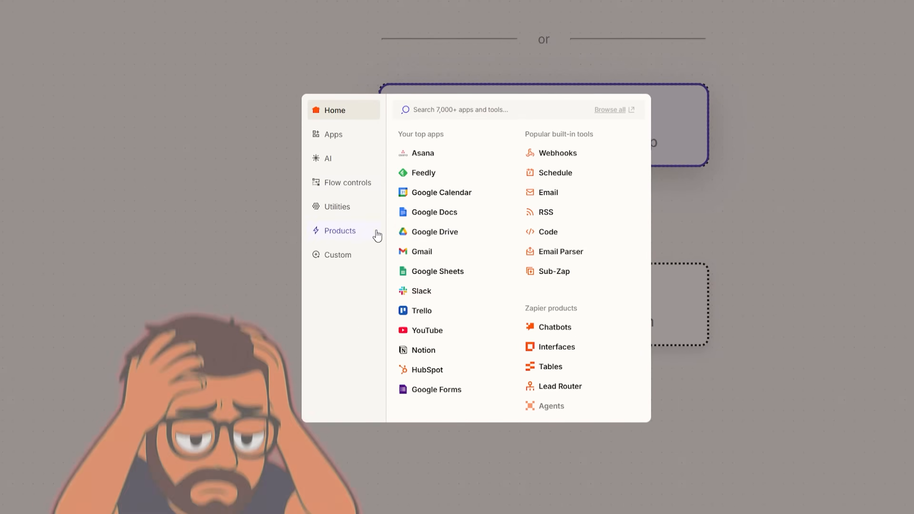
Step: Browse Zapier's product tools and Typeform integration, then view the yearly pricing plans
left_click(333, 134)
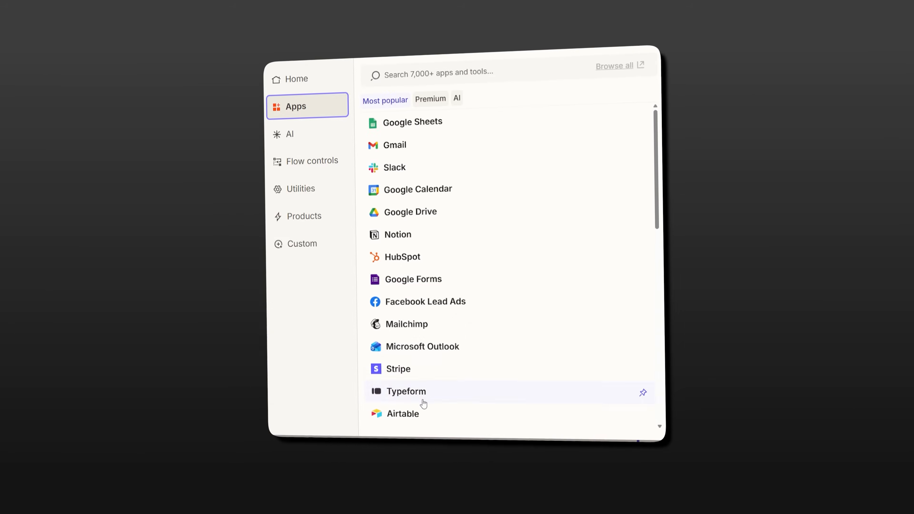
left_click(430, 98)
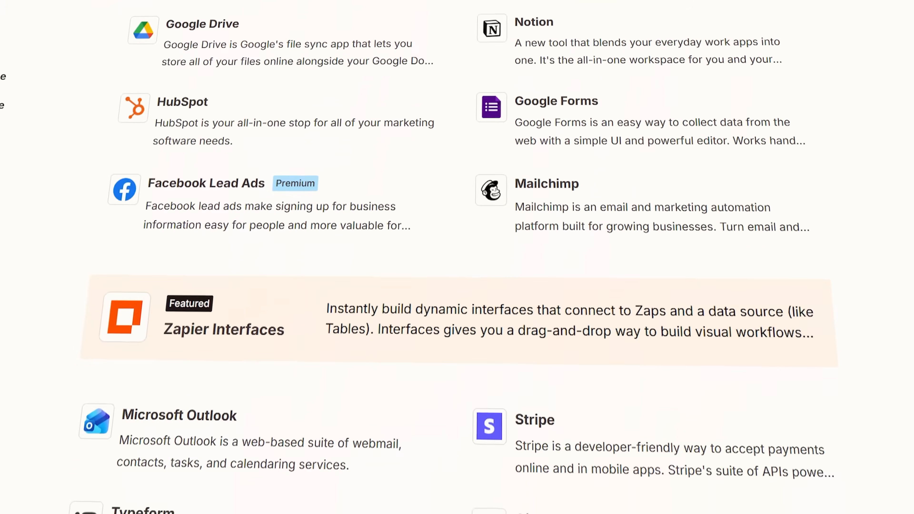
scroll("down", 3)
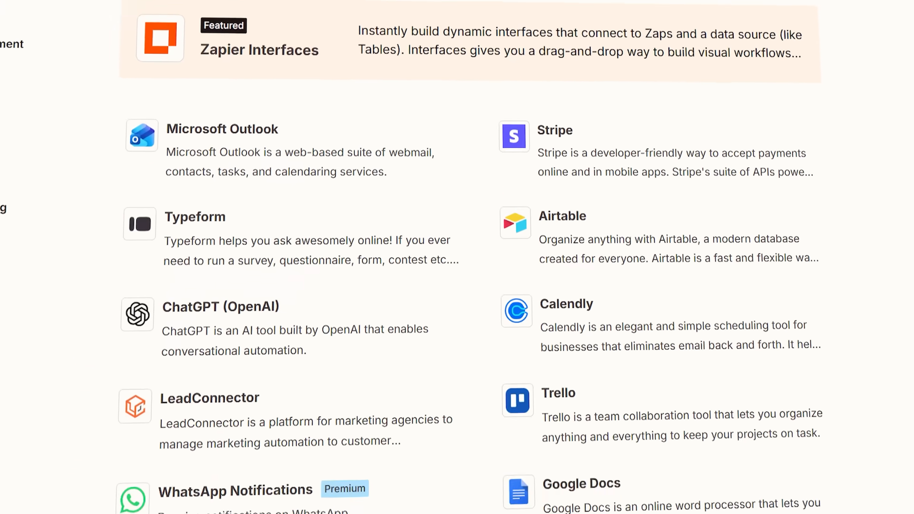
scroll("down", 3)
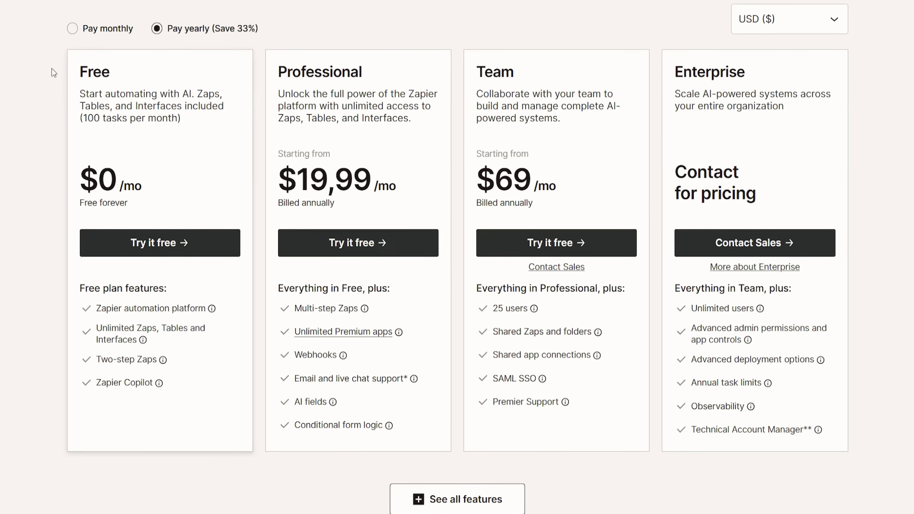
mouse_move(125, 352)
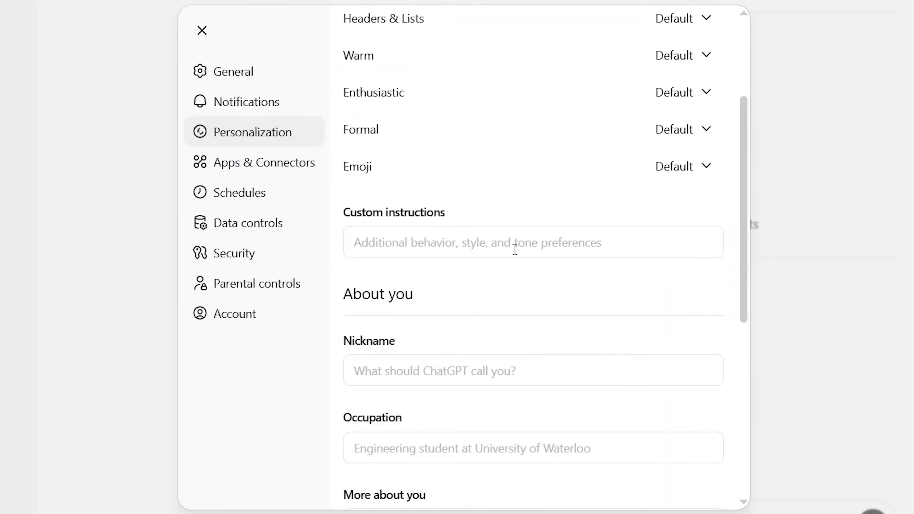
Step: View the saved memories under Personalization > Memory showing the tech YouTube channel entry
scroll("down", 3)
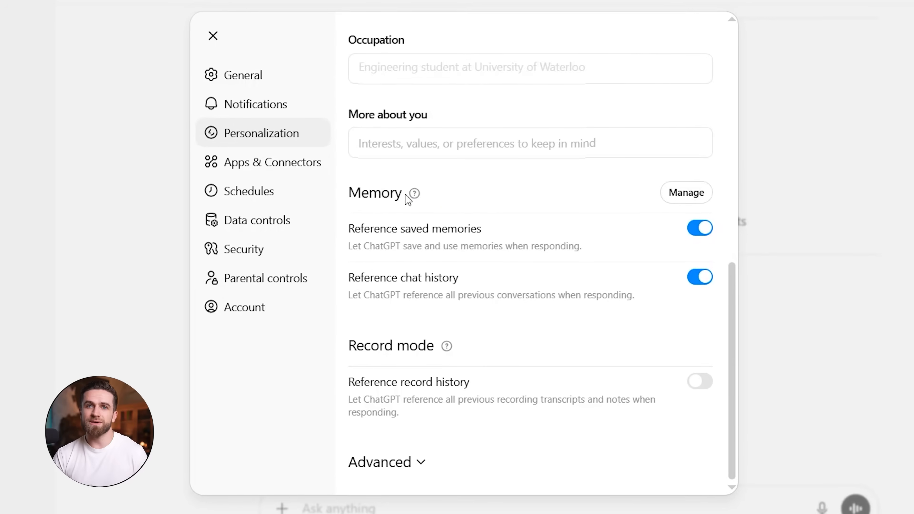
left_click(685, 192)
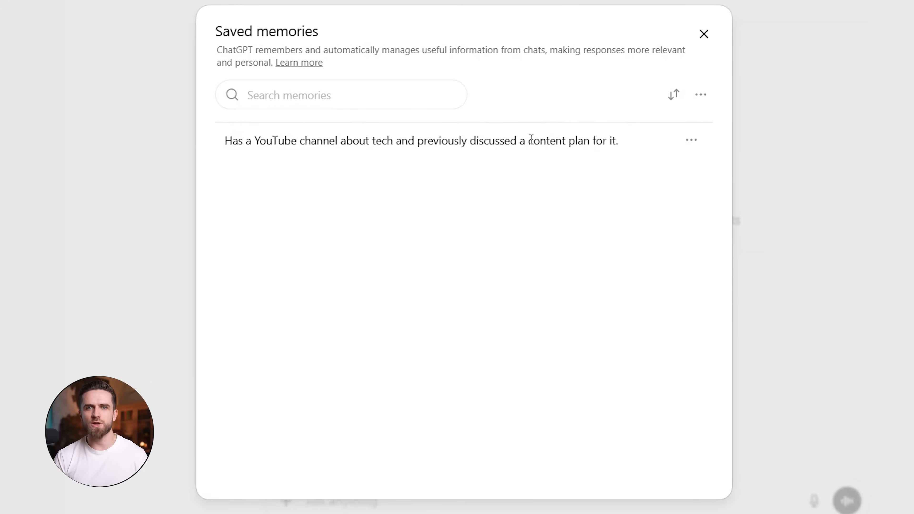
left_click(701, 95)
type("Create a content calendar for")
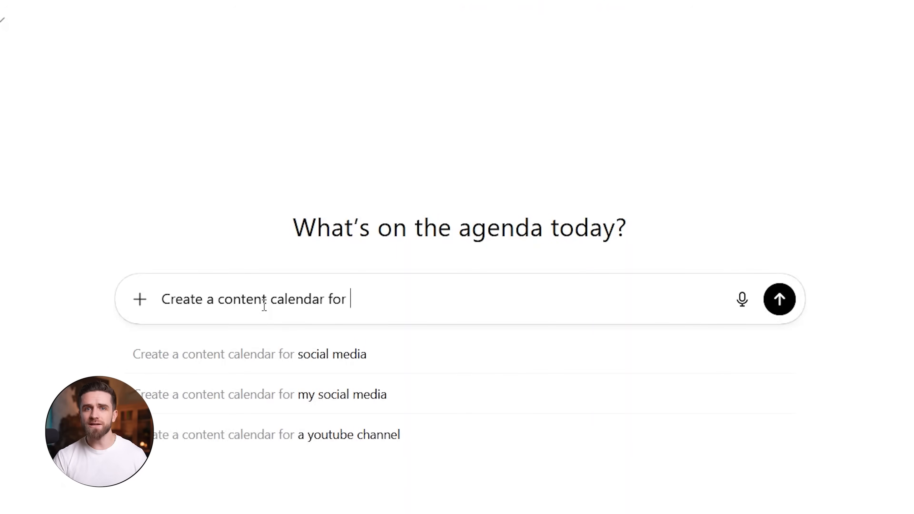
Step: Send the next-month content calendar prompt and read the generated video and Shorts plan
type("next month based on what")
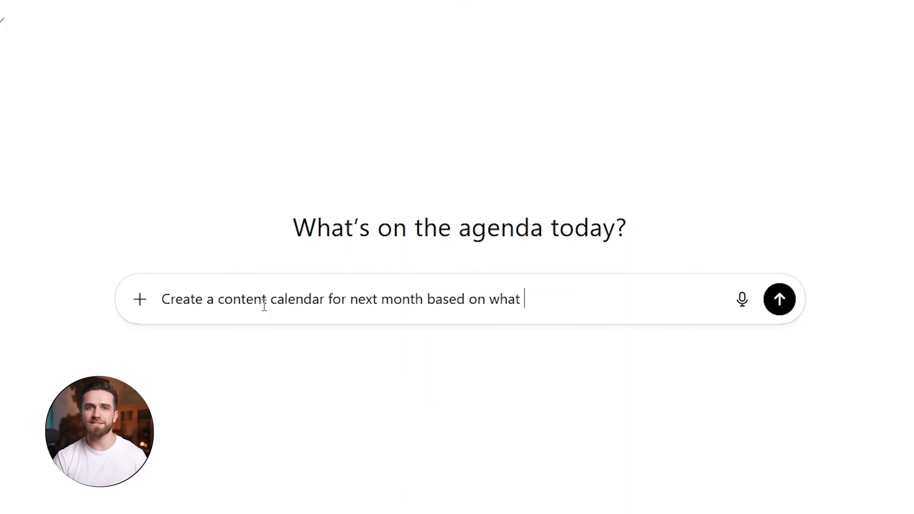
left_click(779, 299)
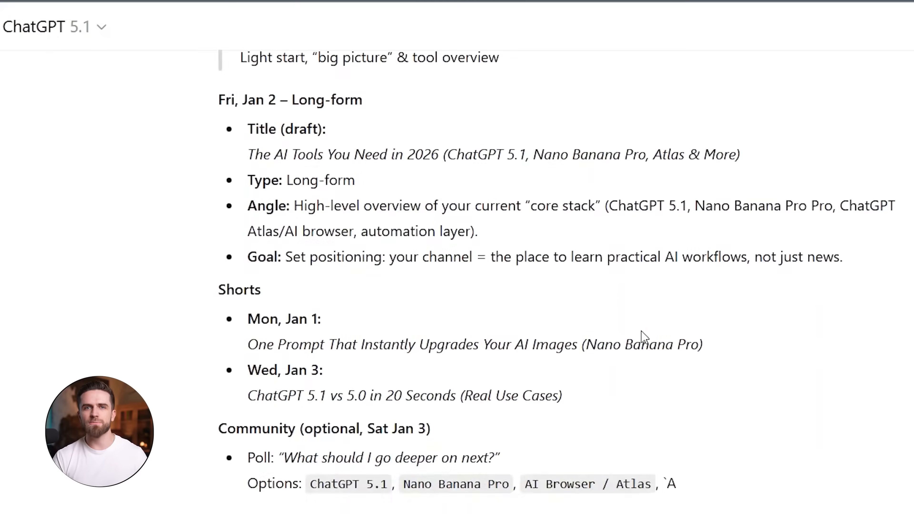
scroll("down", 3)
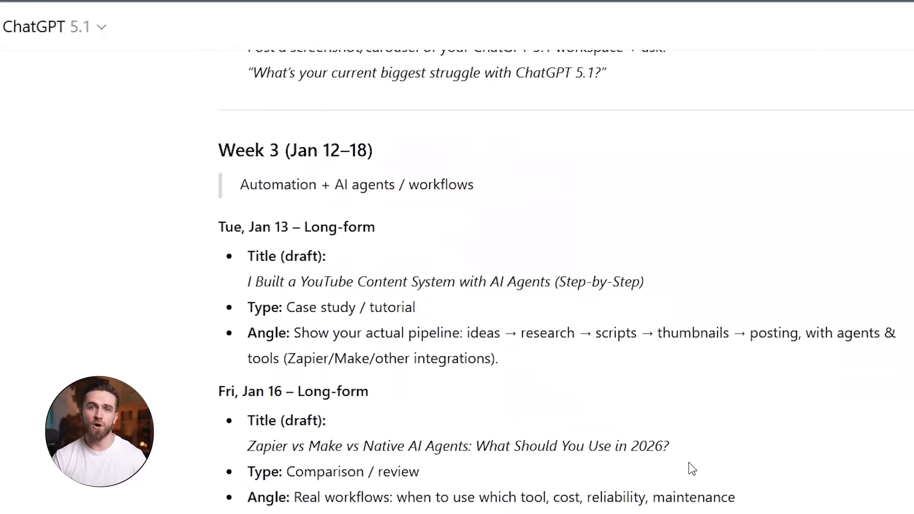
scroll("down", 3)
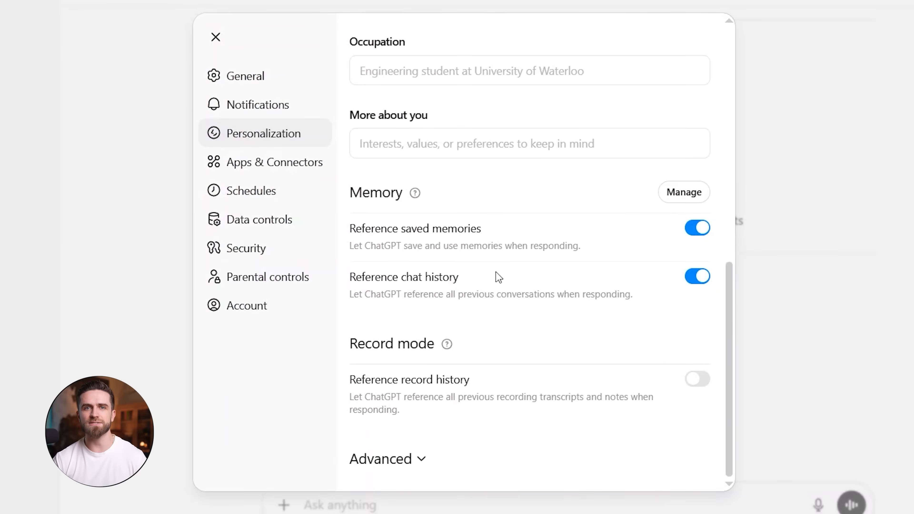
Step: Reopen the saved memories list showing the tech channel memory it was based on
left_click(683, 192)
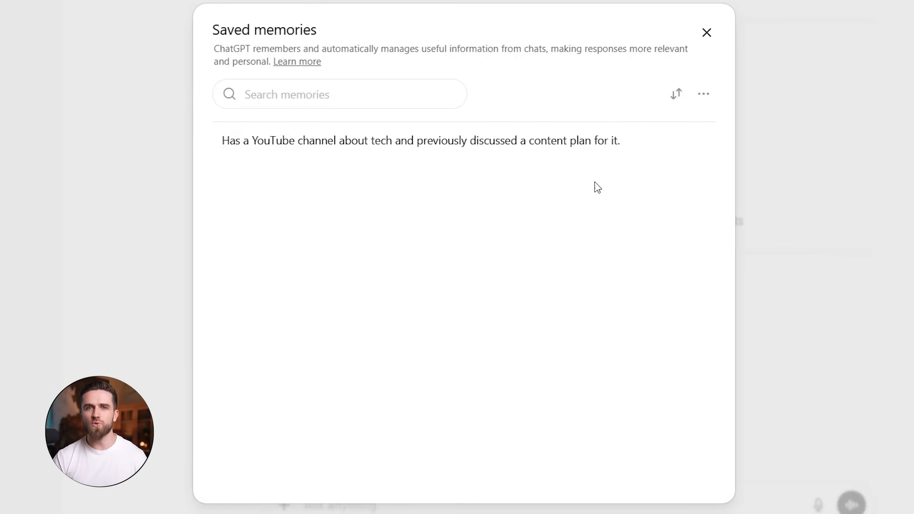
left_click(703, 94)
type("Write a polite but firm email to tech support describing a recurring bug in their service. Mention that the issue happens regularly, affects ,y workflow, and needs t")
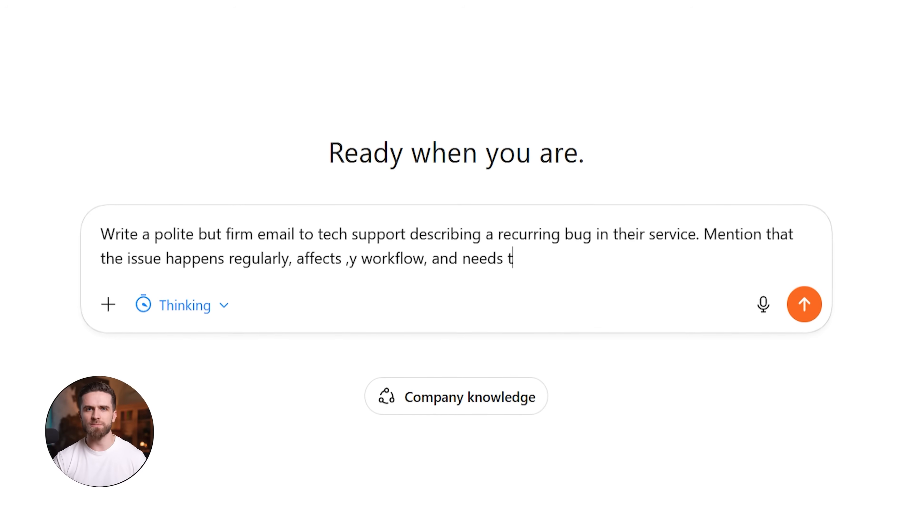
Step: Send the recurring-bug tech support email prompt and read the drafted email template
left_click(804, 304)
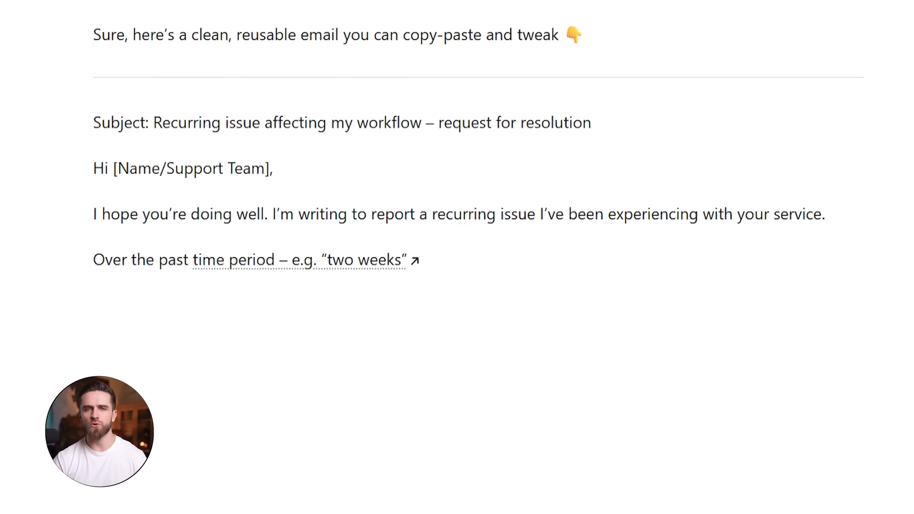
scroll("down", 3)
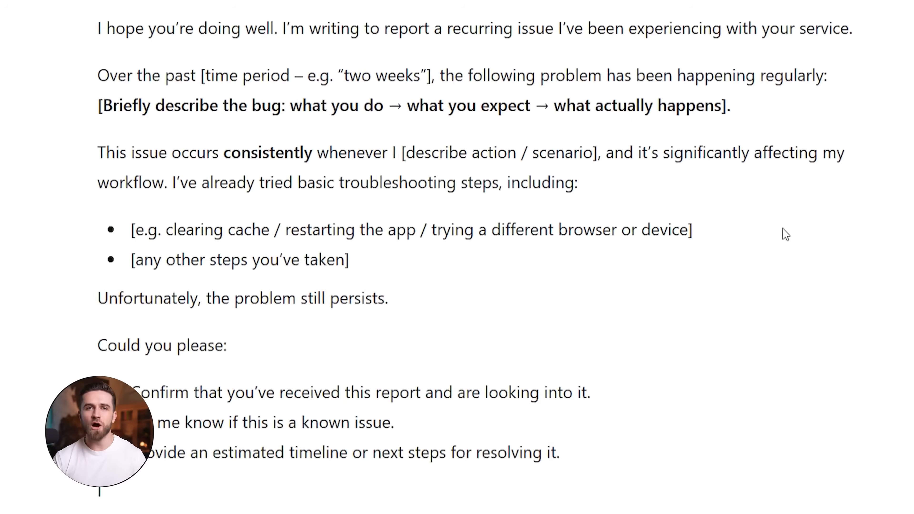
scroll("down", 3)
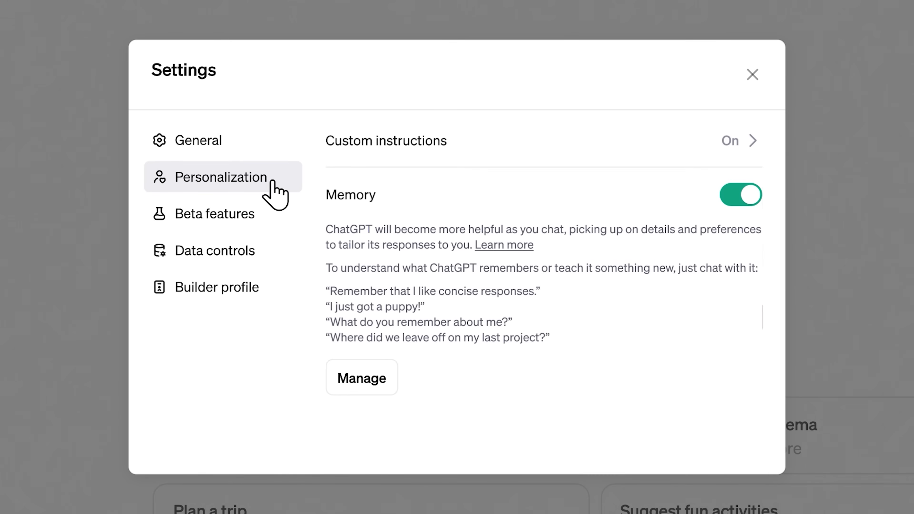
Step: Scroll the Manage Memory list of travel and writing-preference entries, then close it
left_click(361, 377)
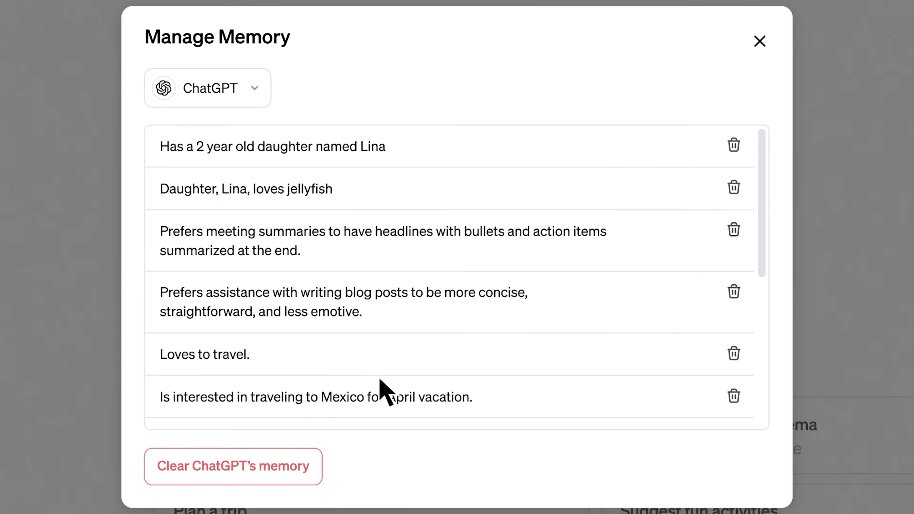
scroll("down", 3)
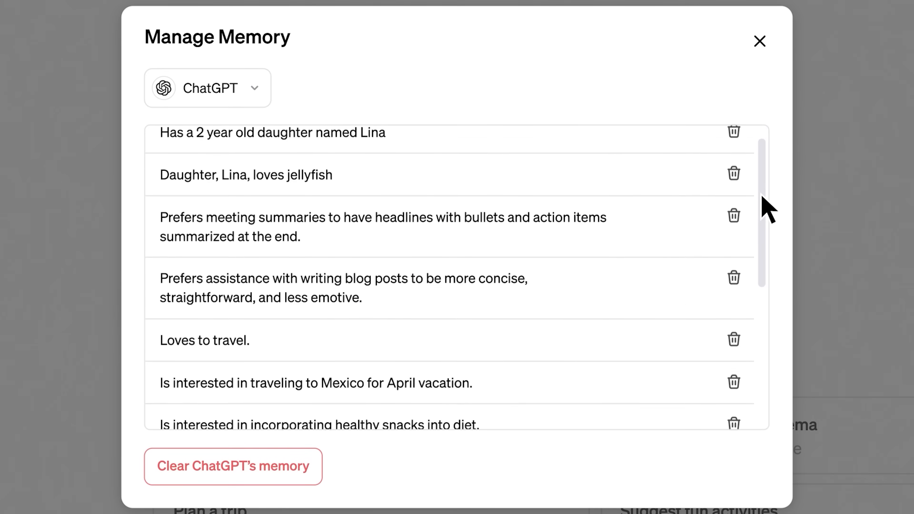
left_click(759, 41)
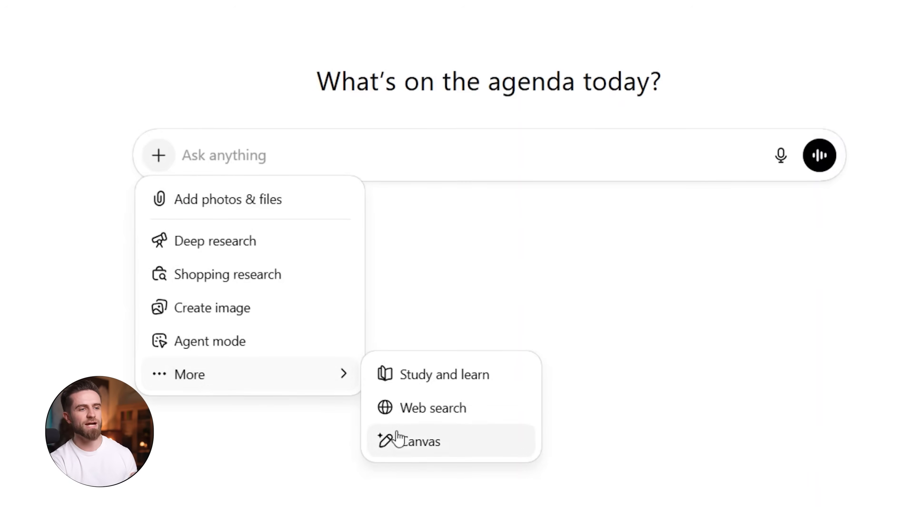
Step: Enable Canvas and send 'Write an article outline about remote work productivity'
left_click(420, 441)
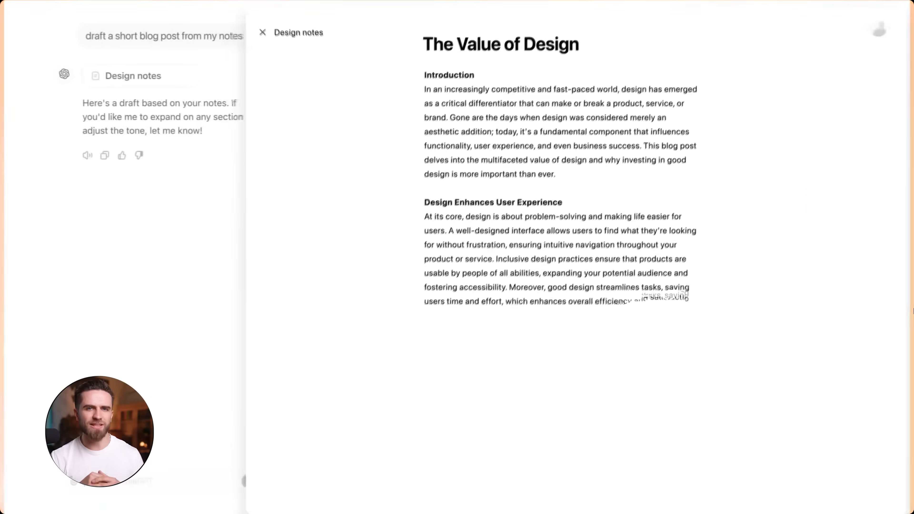
left_click(262, 32)
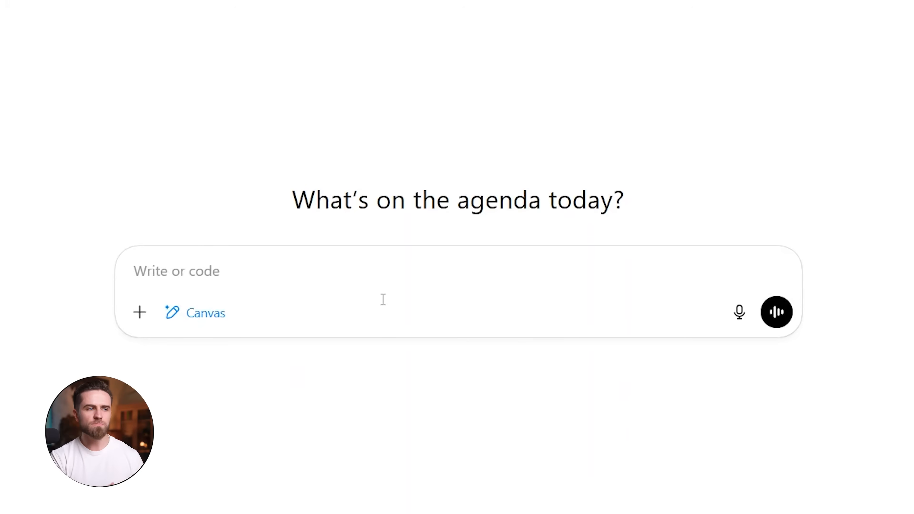
type("Write an artic")
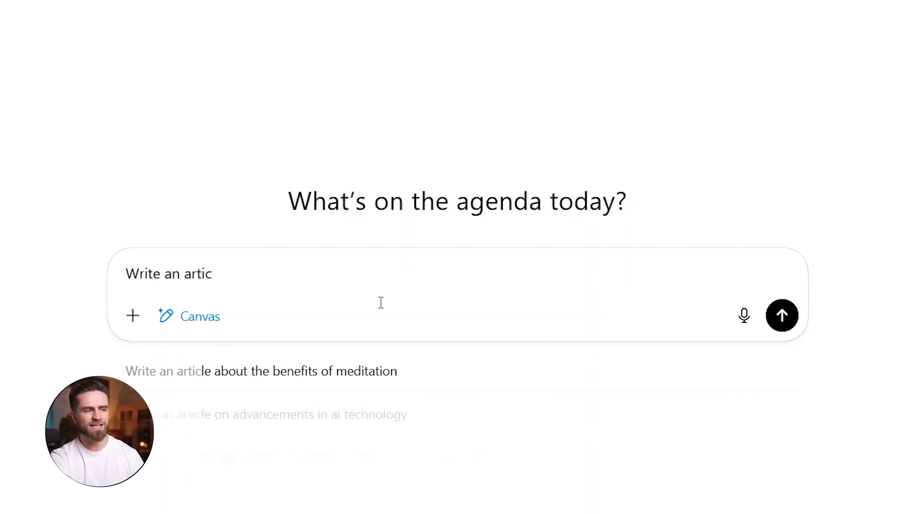
type("le outline about remore work p")
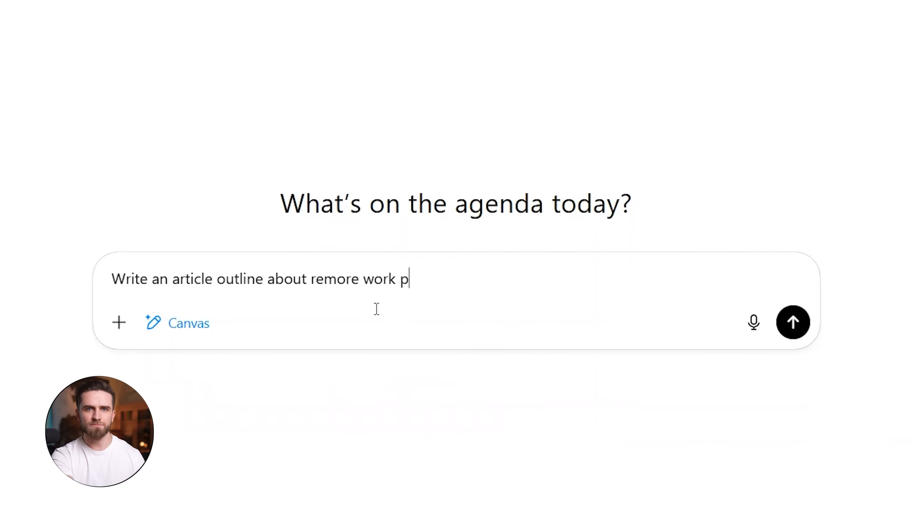
left_click(793, 322)
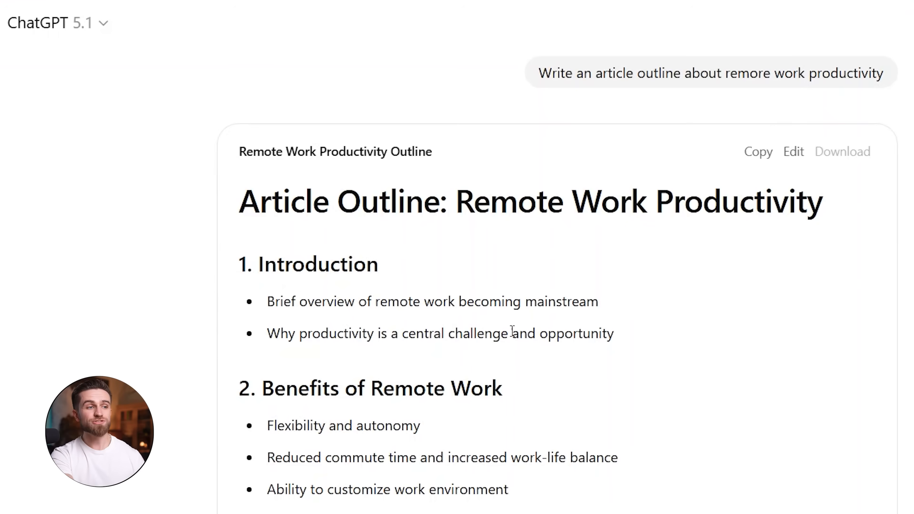
Step: Scroll through the regenerated outline as the Benefits of Remote Work section gains detailed sub-bullets
scroll("down", 3)
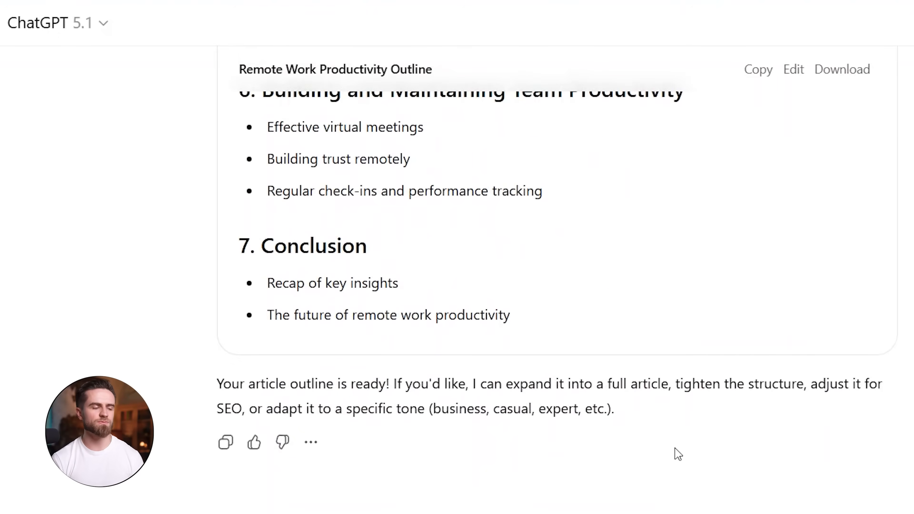
scroll("down", 3)
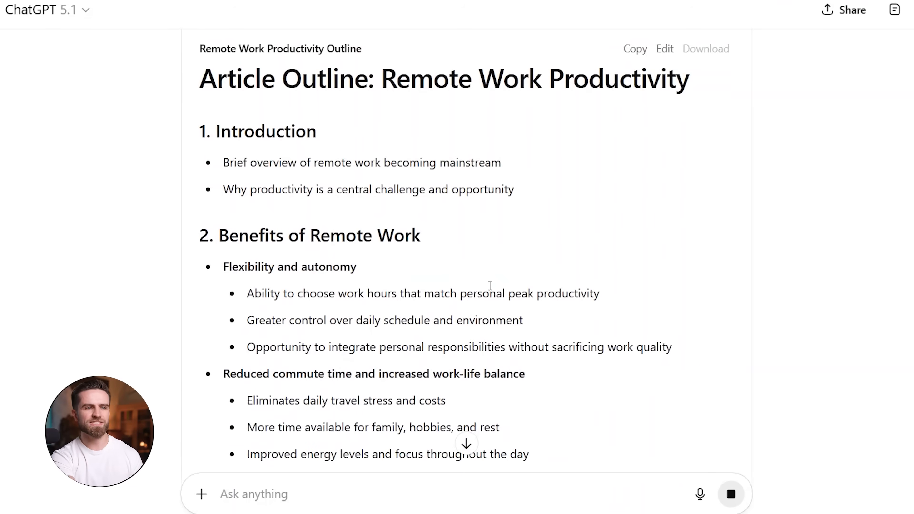
scroll("down", 3)
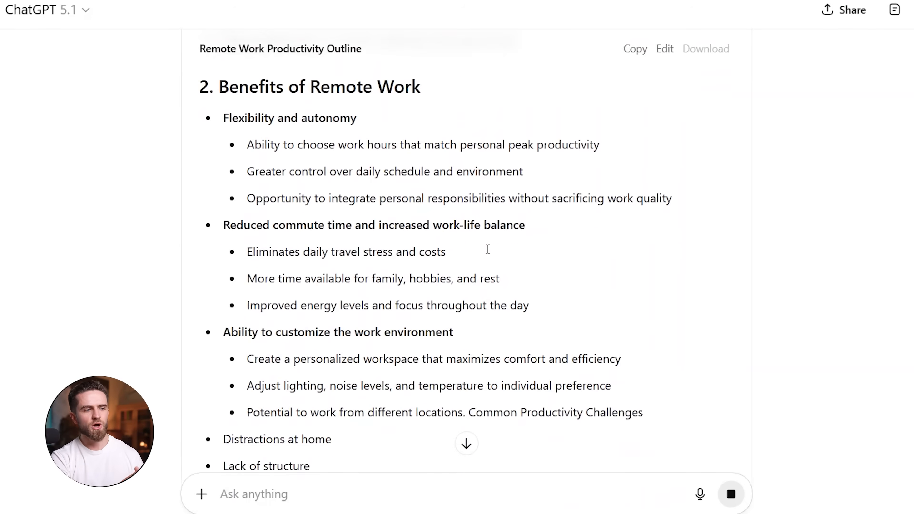
scroll("down", 3)
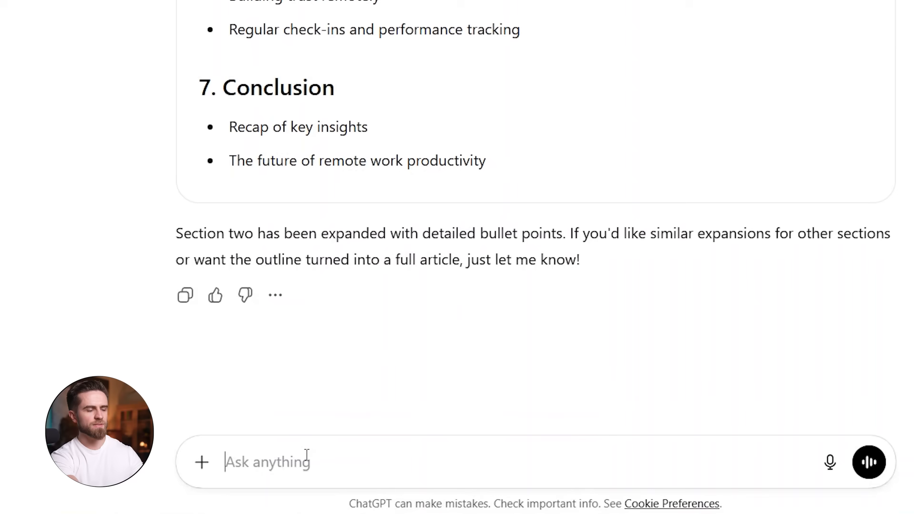
Step: Ask ChatGPT to 'Rewrite the intro in a more casual tone' and review the new prose introduction
type("Rewrite the intro in a more cas")
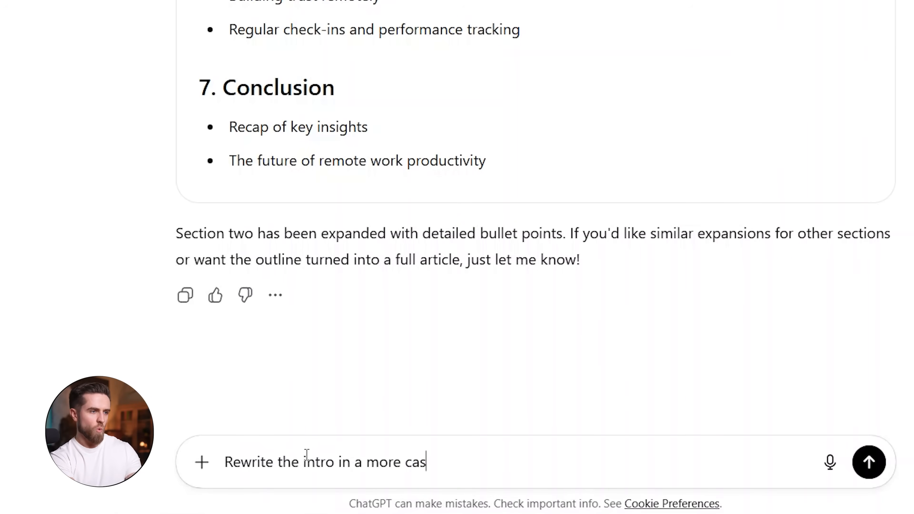
left_click(868, 462)
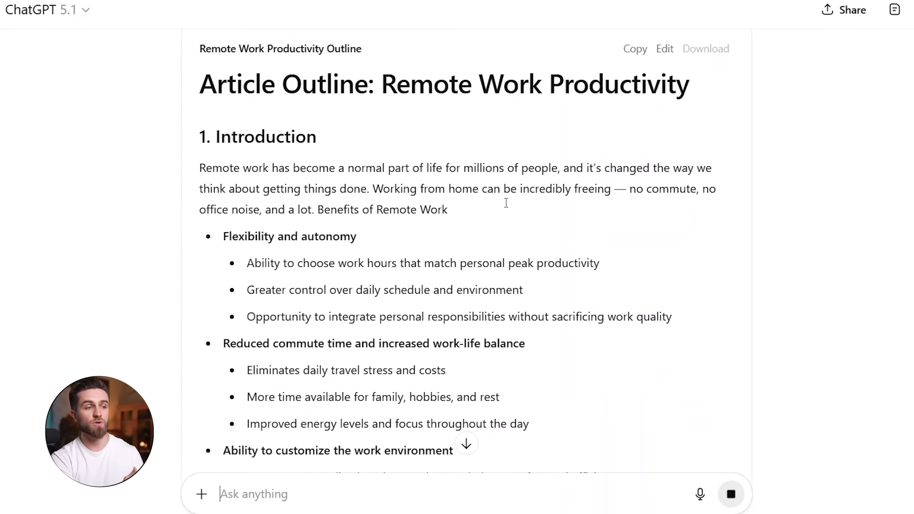
scroll("down", 3)
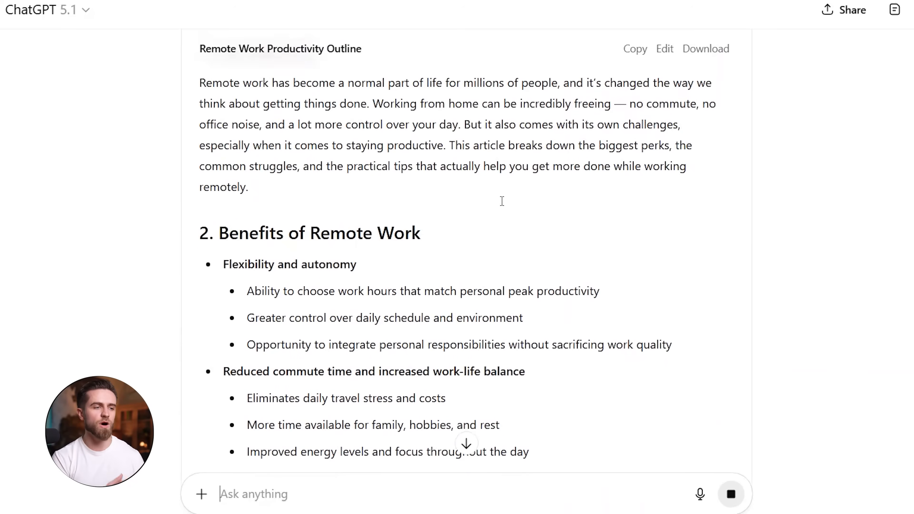
scroll("down", 3)
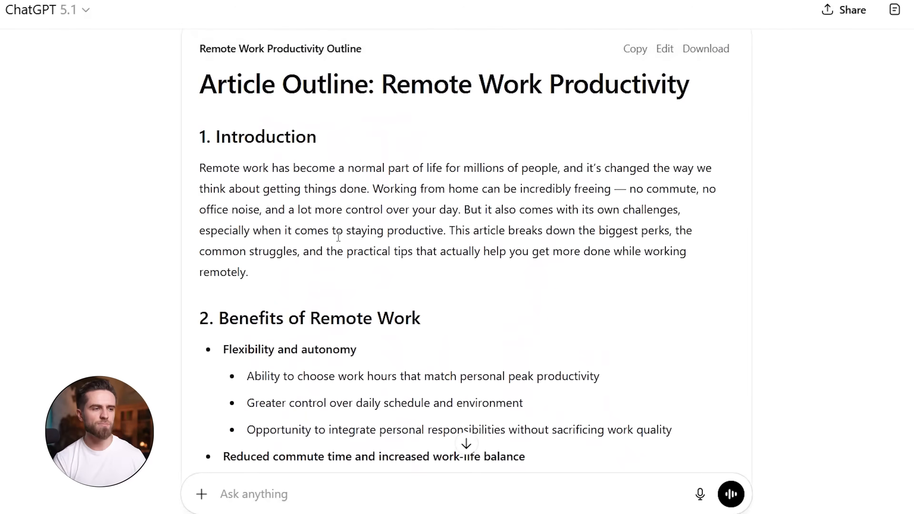
left_click_drag(199, 83, 248, 271)
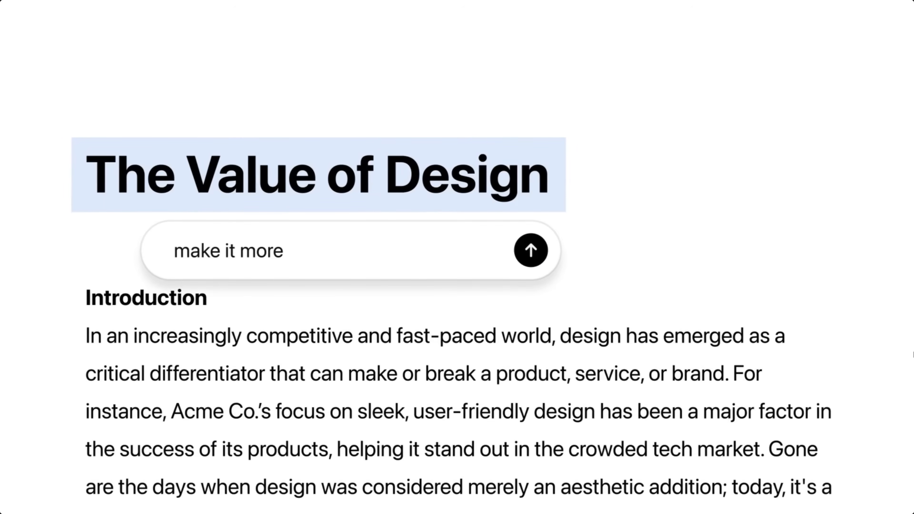
Step: In a new Canvas chat, request 'Create a project brief for a product launch' and view the Project Overview
left_click(530, 250)
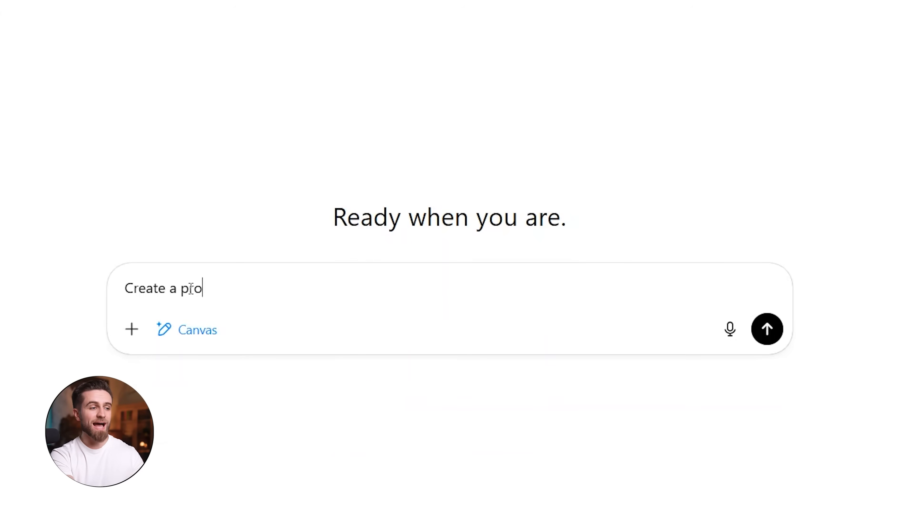
type("ject brief for a prod")
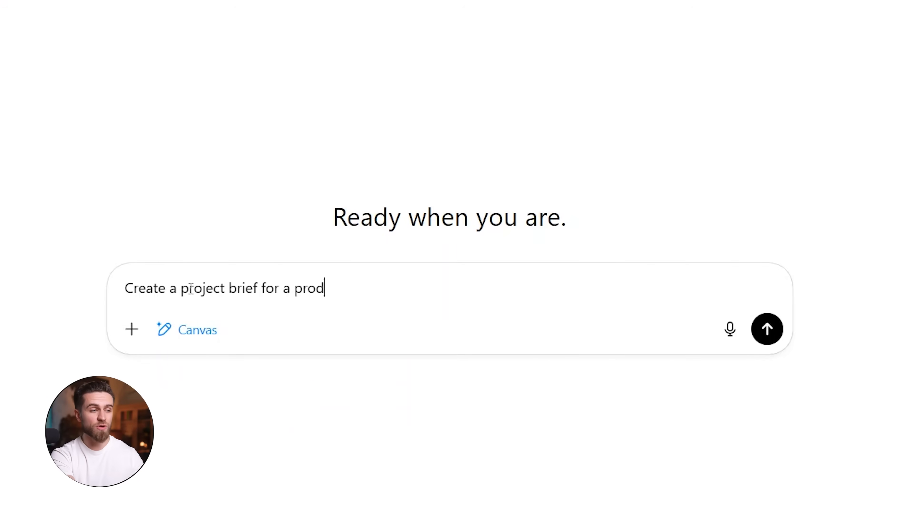
left_click(766, 329)
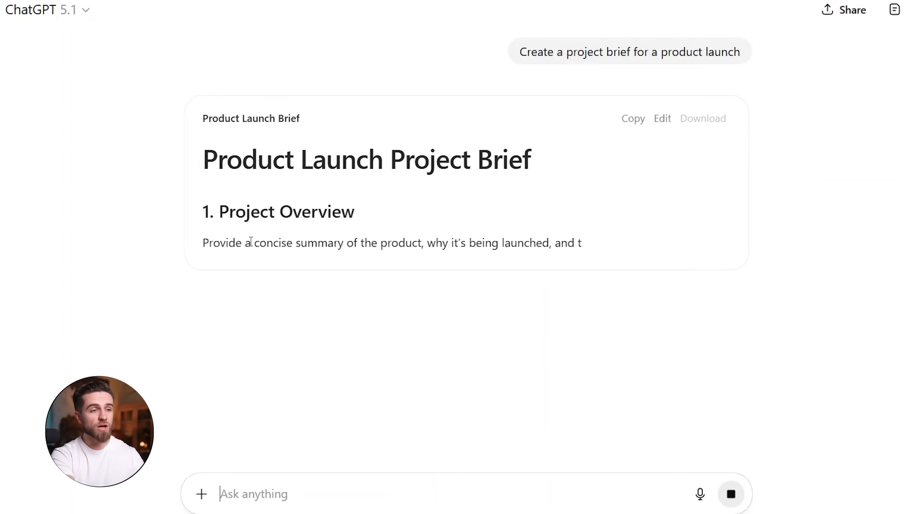
scroll("down", 3)
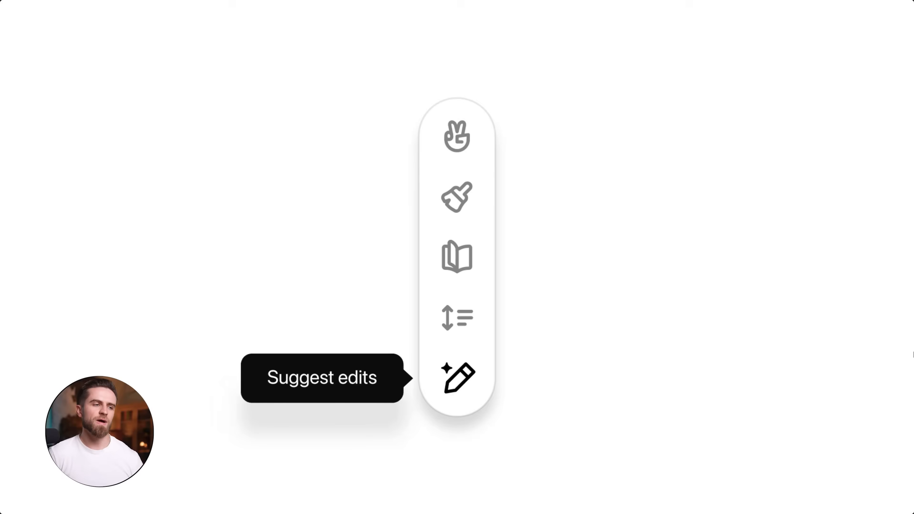
left_click(458, 377)
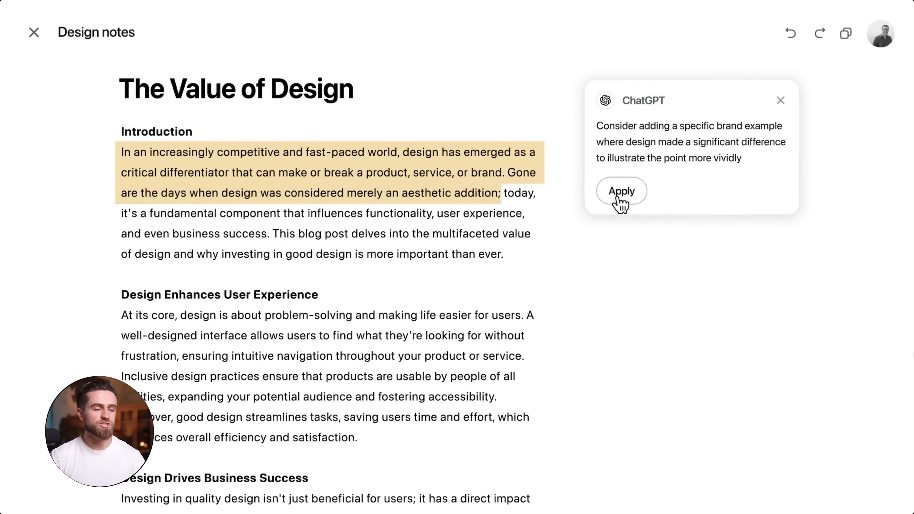
left_click(620, 190)
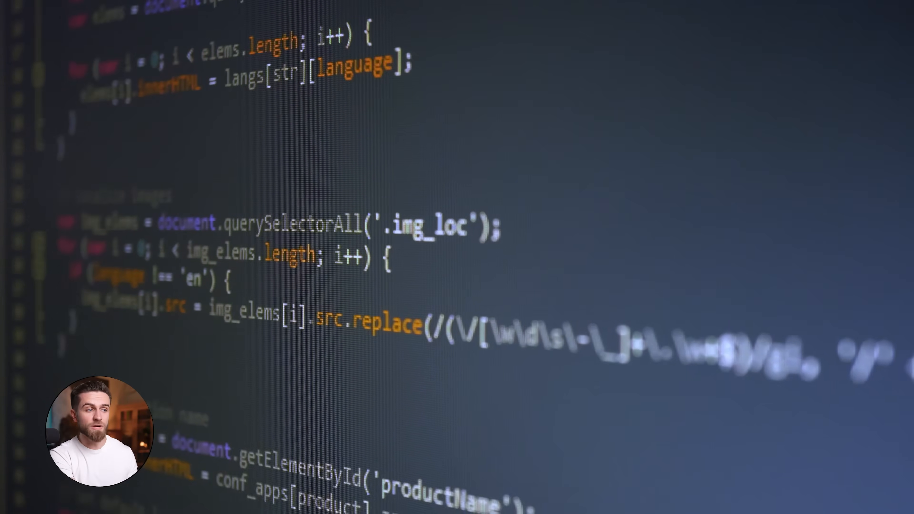
Step: Request 'Write a Python script that scrapes a website' and saves its links to a CSV file
scroll("down", 3)
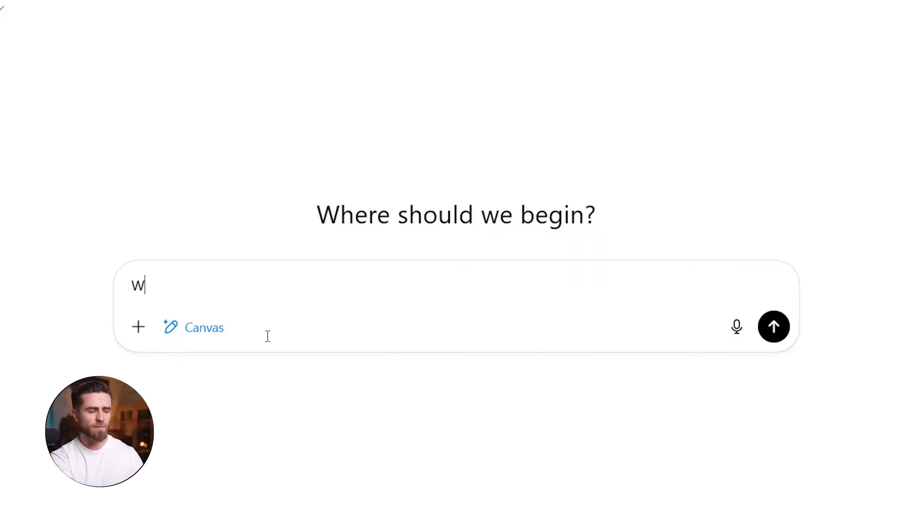
type("Write a Python script")
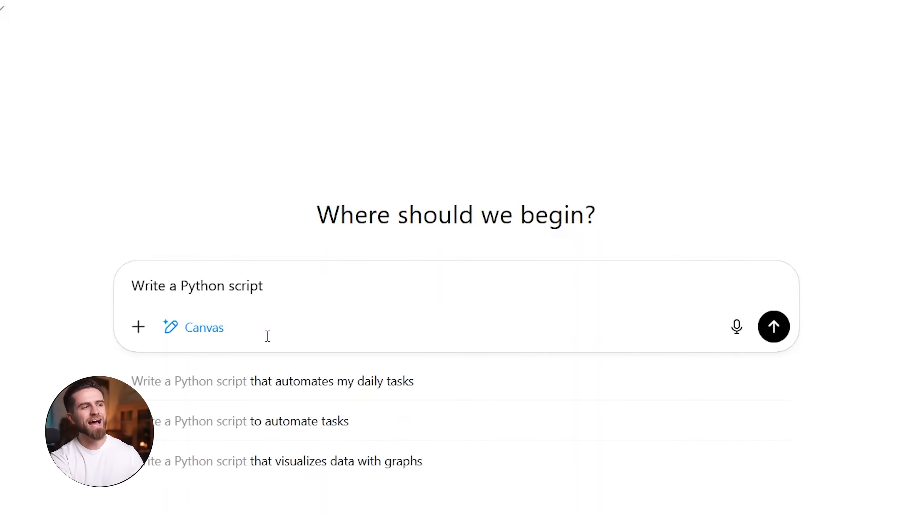
type("that scrapes a website ad")
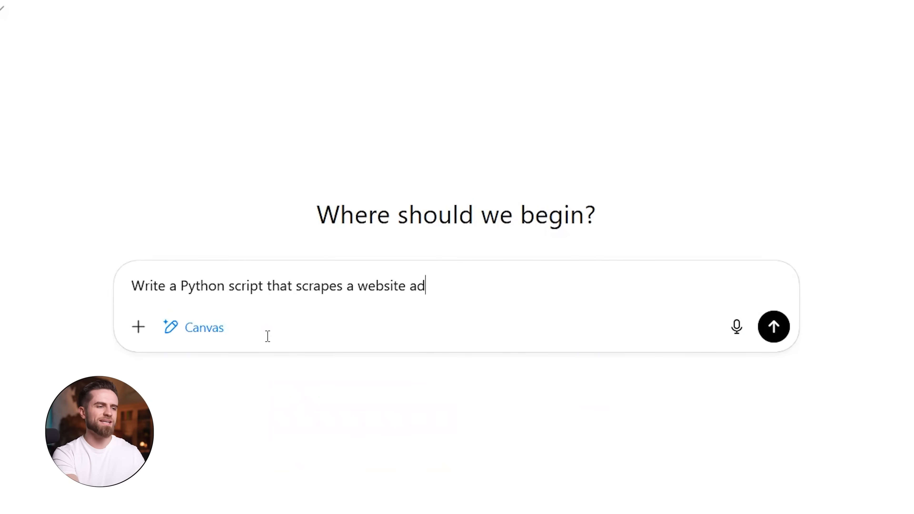
left_click(773, 327)
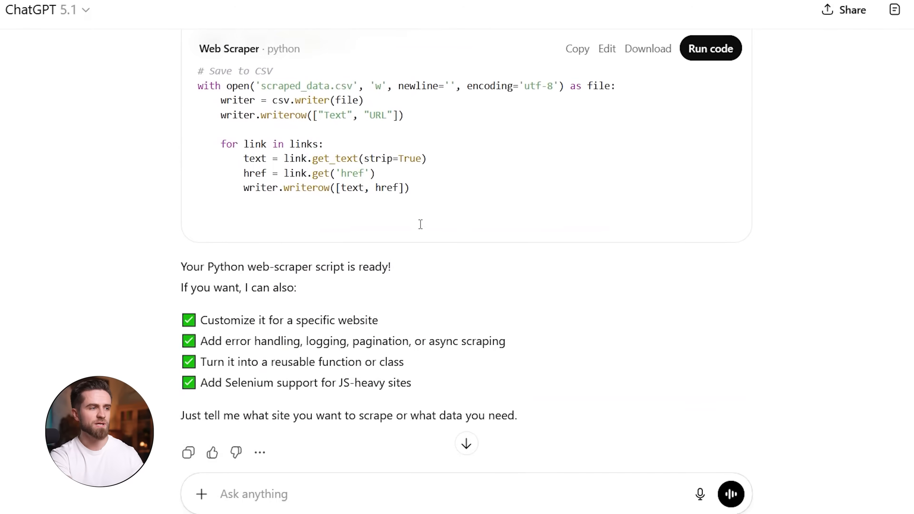
Step: Ask to 'Add error handling for connection timeouts' so the scraper catches request errors
type("Add error handling for c")
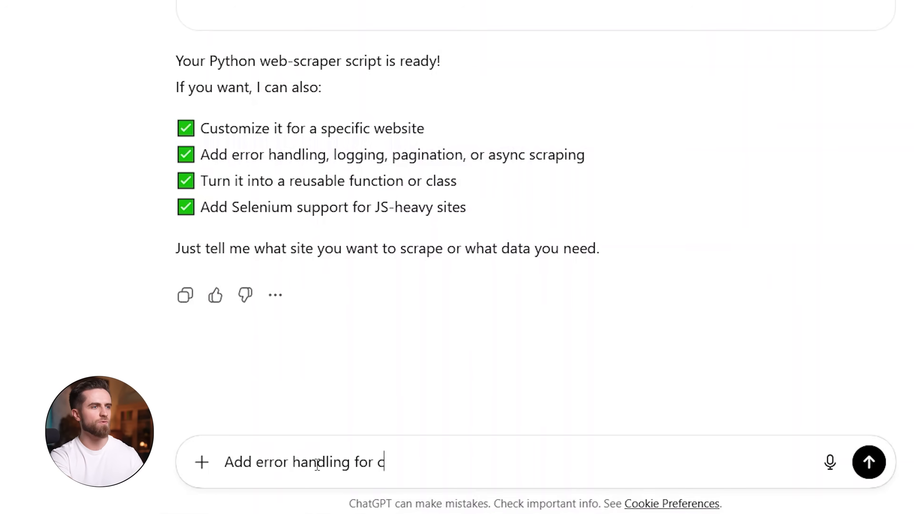
left_click(869, 462)
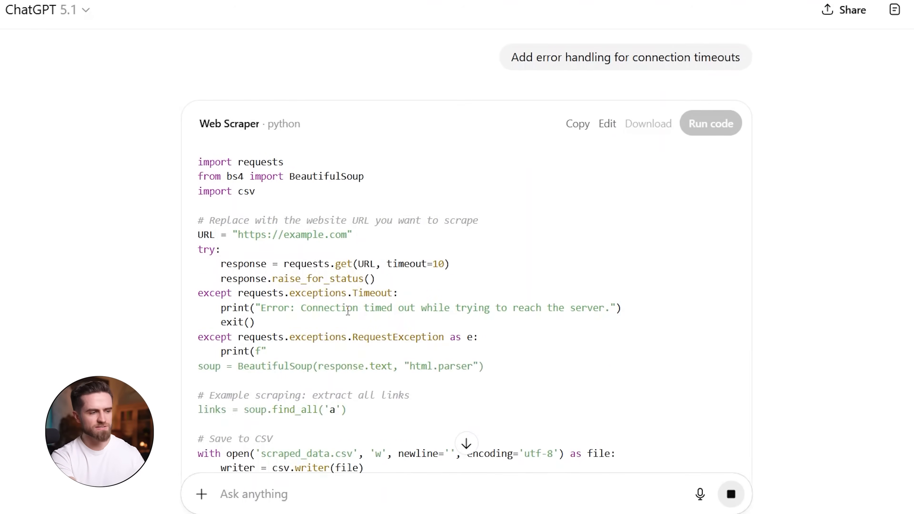
left_click(709, 123)
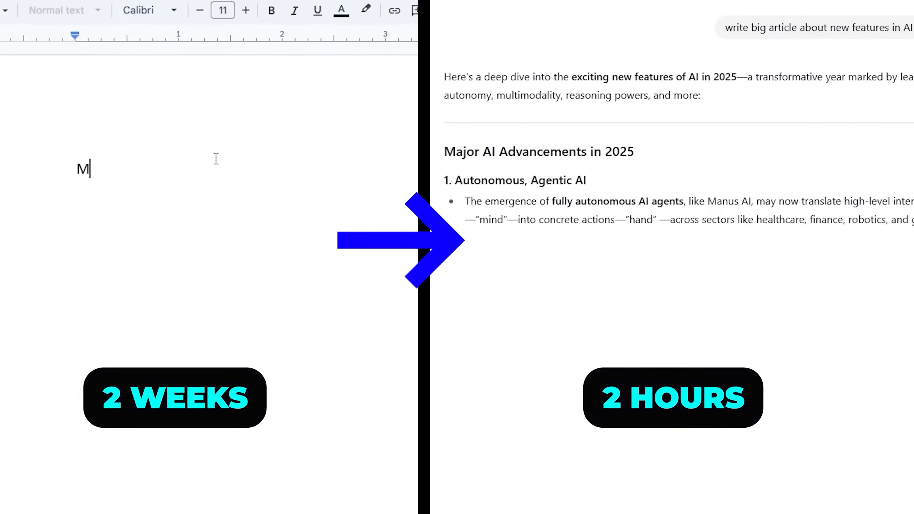
Step: Answer the AI Master Pro assistant's clarifying questions so it drafts the Sora 2 Pro street-musician prompt
type("ajor A")
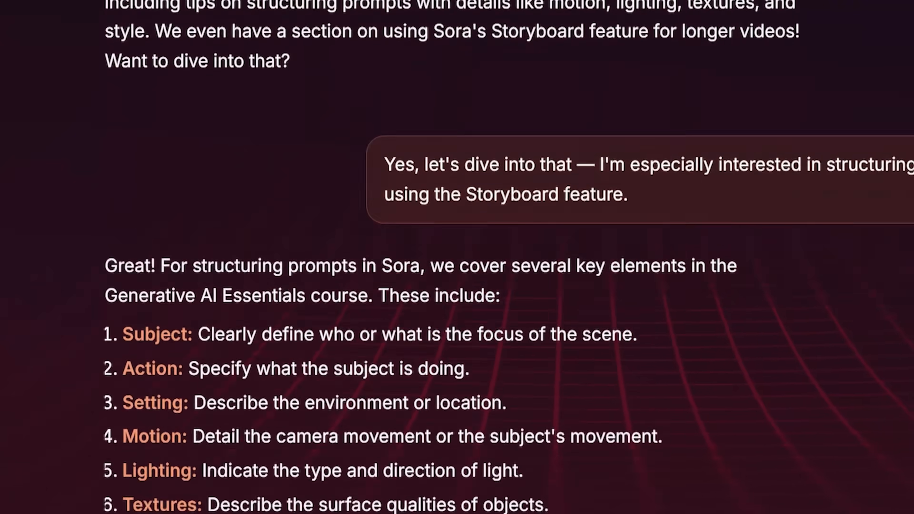
scroll("down", 3)
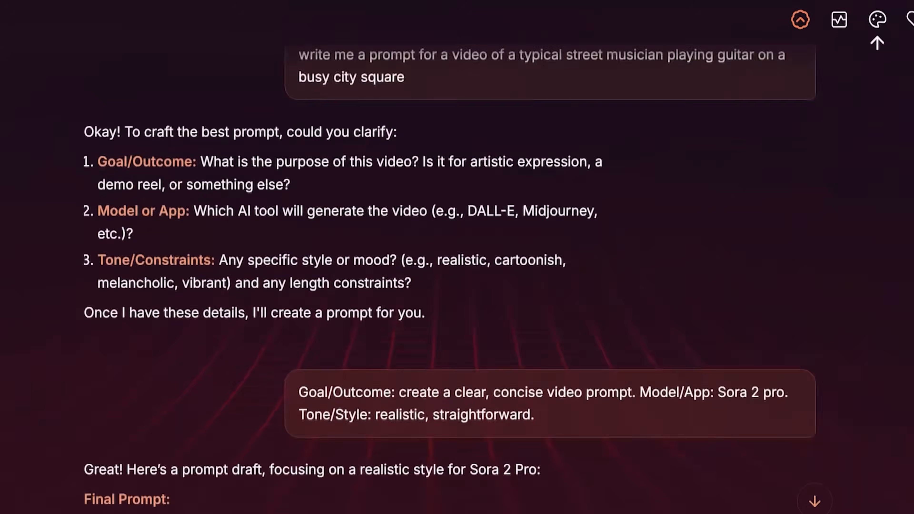